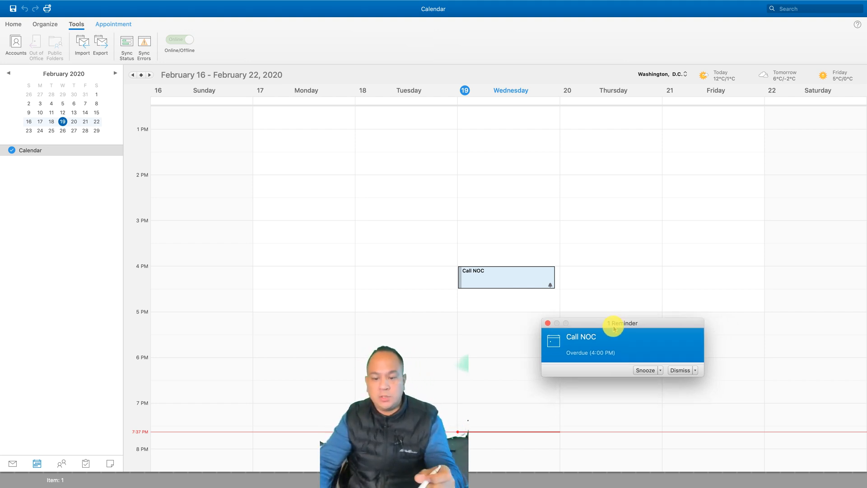
Step: Snooze the overdue Call NOC reminder by choosing a snooze time
click(659, 370)
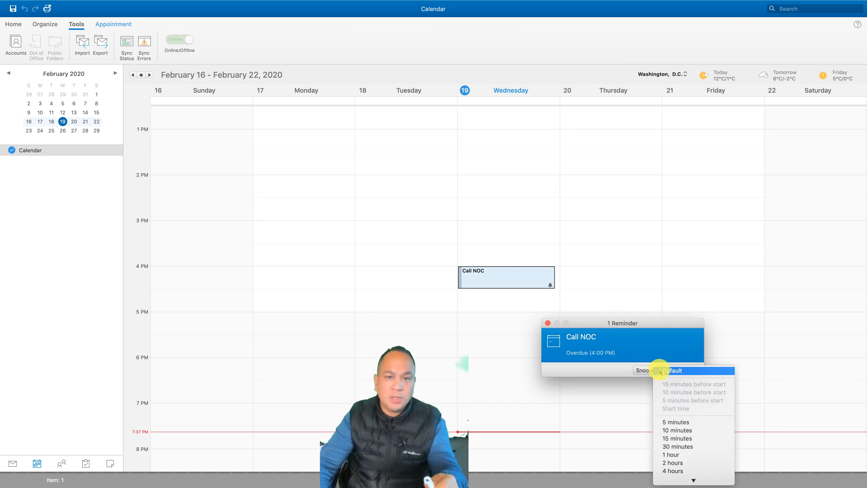
mouse_move(676, 430)
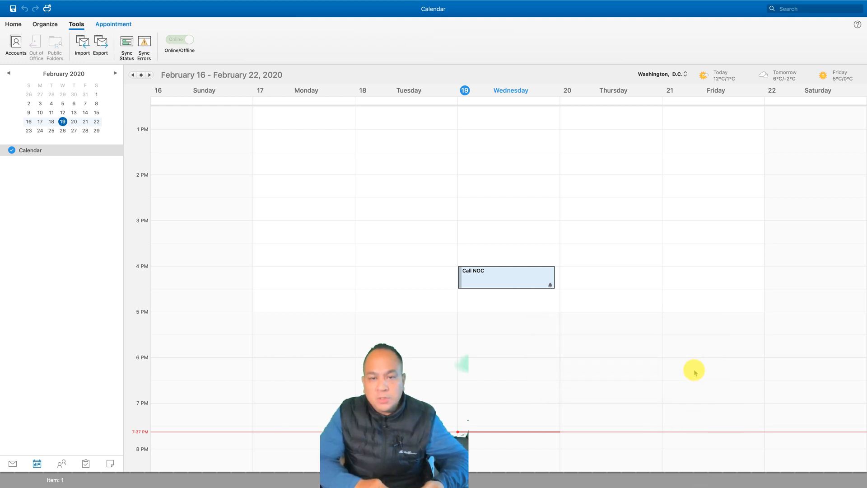
click(190, 39)
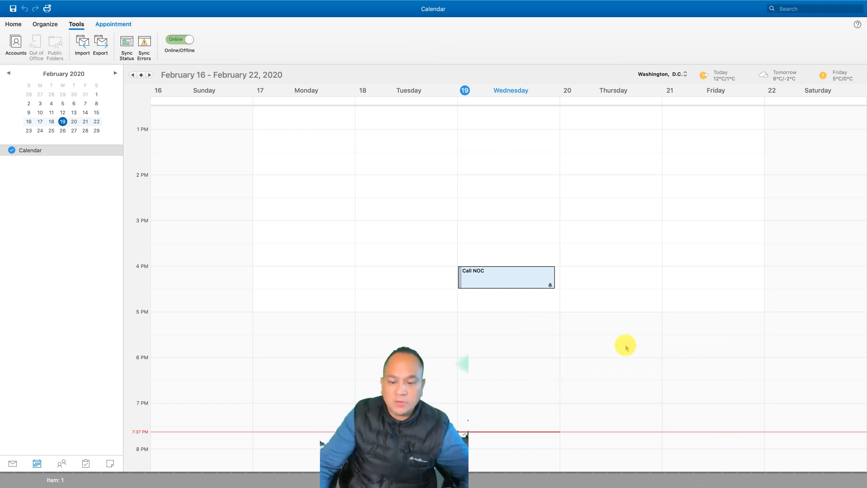
mouse_move(490, 250)
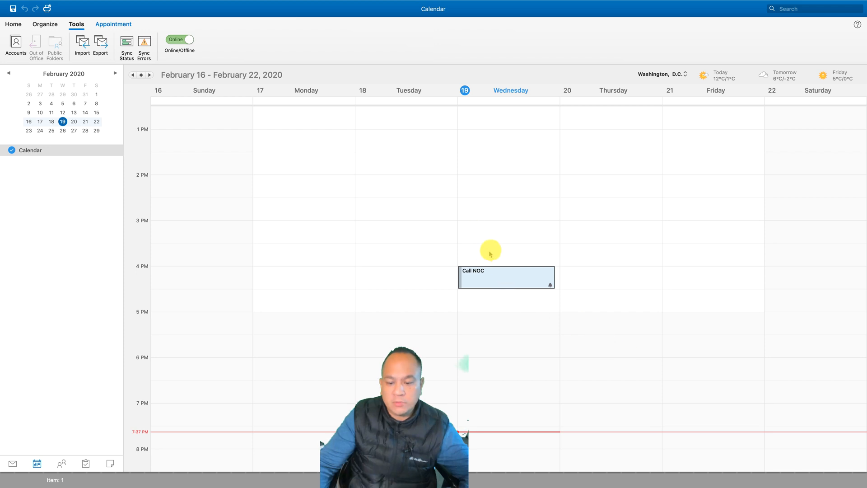
mouse_move(467, 253)
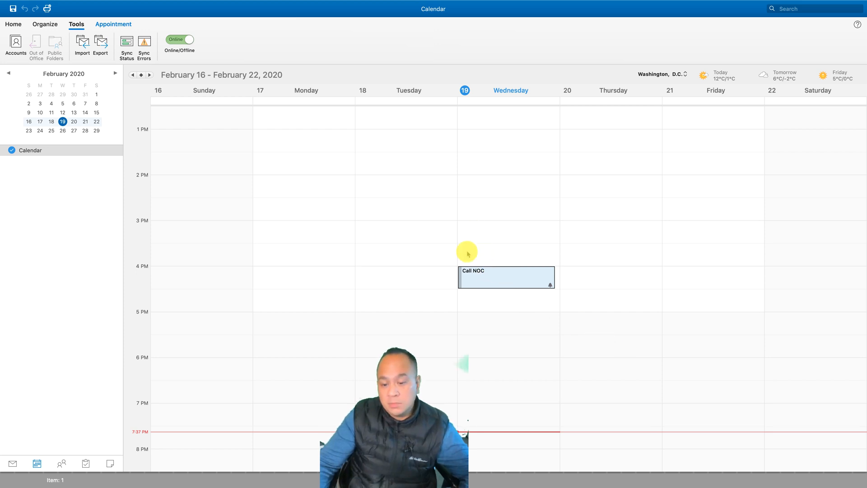
mouse_move(195, 207)
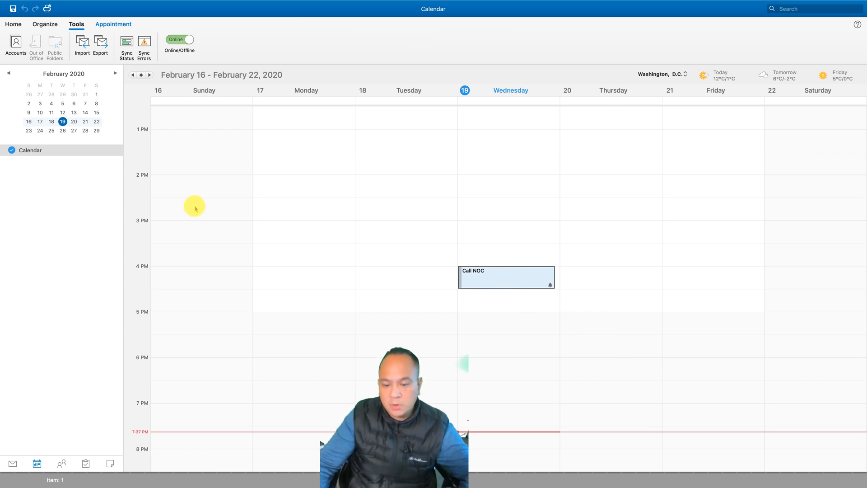
mouse_move(113, 207)
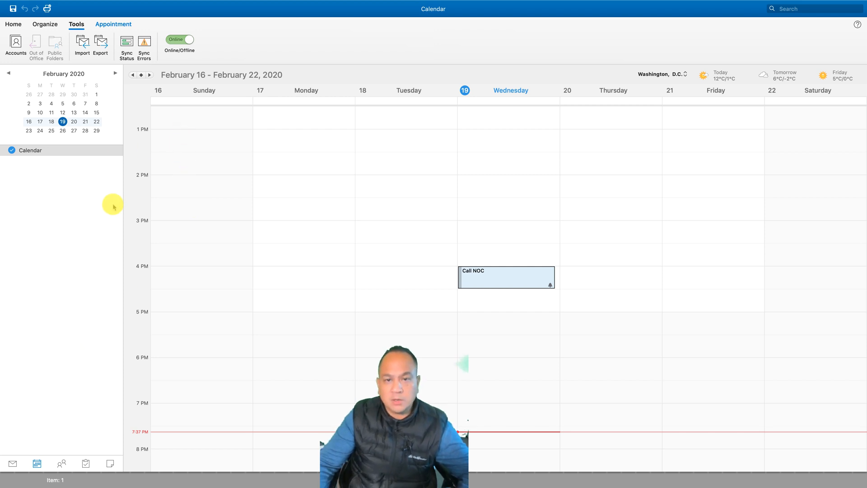
mouse_move(322, 165)
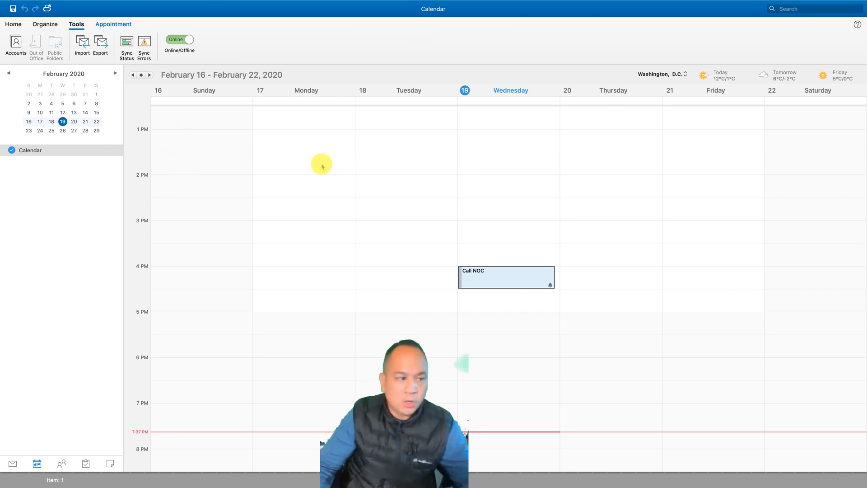
Step: Show the Home ribbon with the Appointment and Meeting commands
click(13, 24)
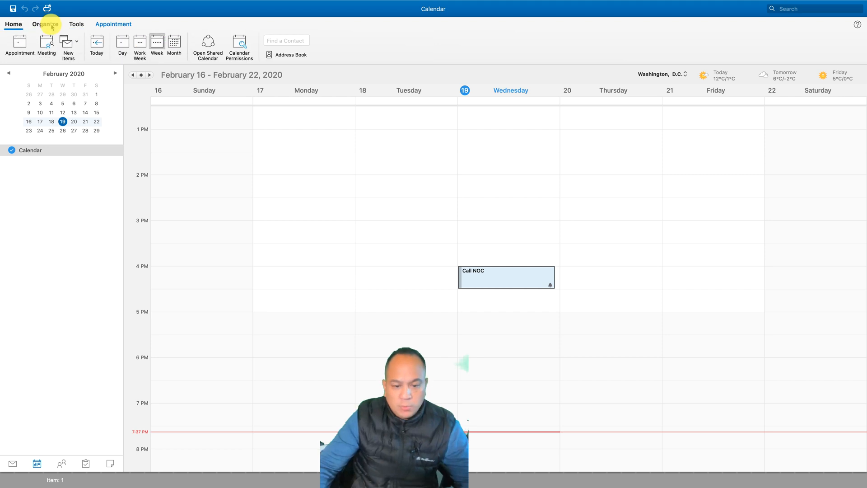
mouse_move(46, 45)
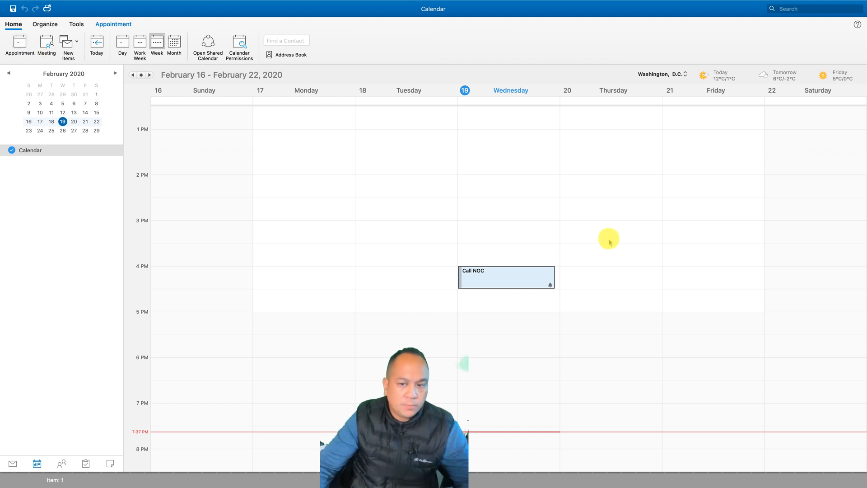
mouse_move(688, 169)
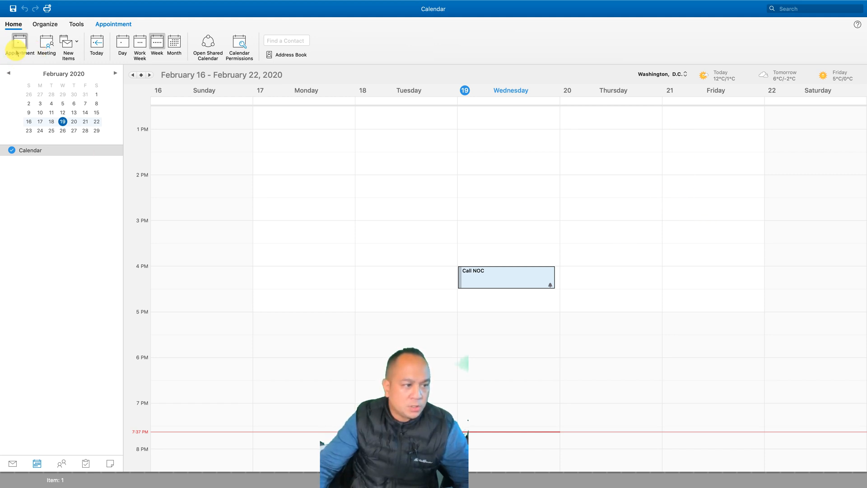
Step: Create an appointment titled 'The Boys Dentist Appointment' with location 'Toronto Bloor'
click(20, 46)
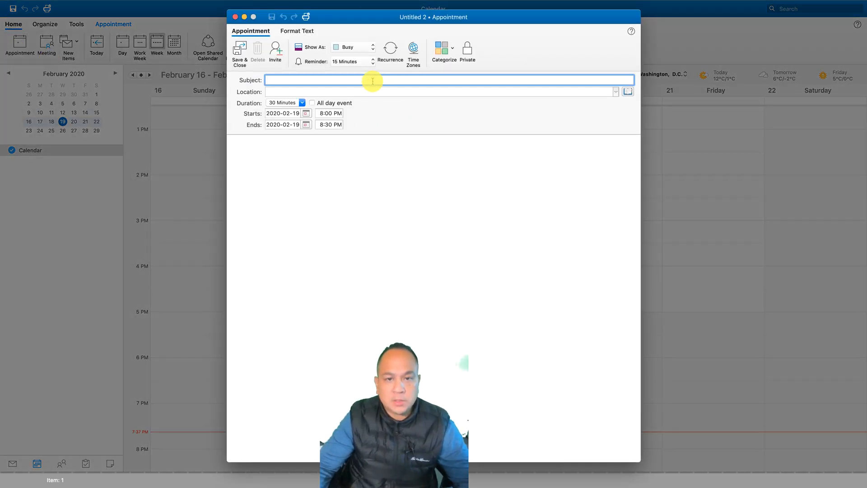
text(The Bo)
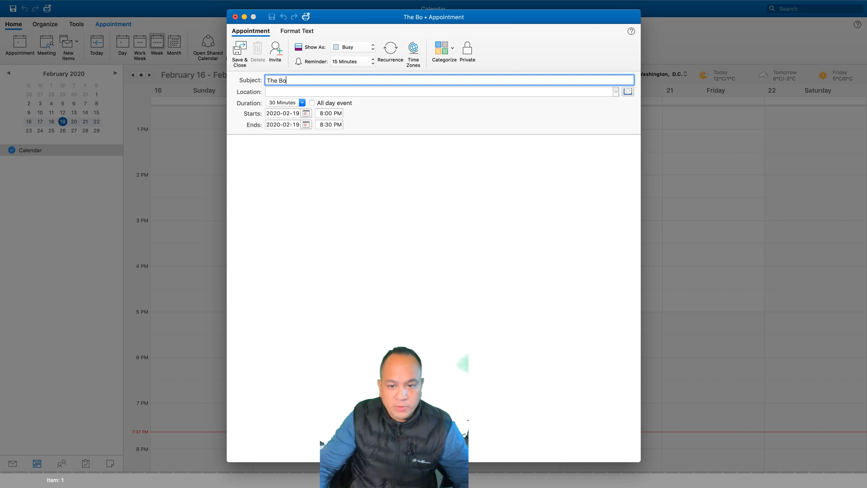
text(ys Dentist Appoin)
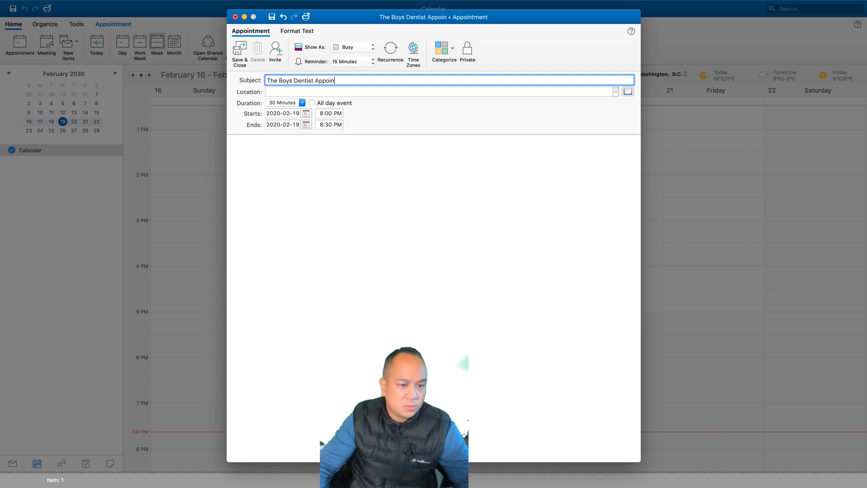
text(tment)
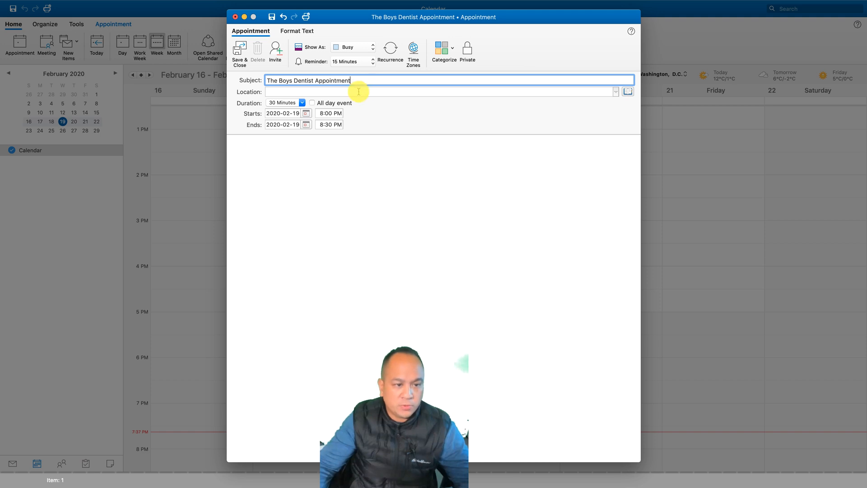
click(436, 91)
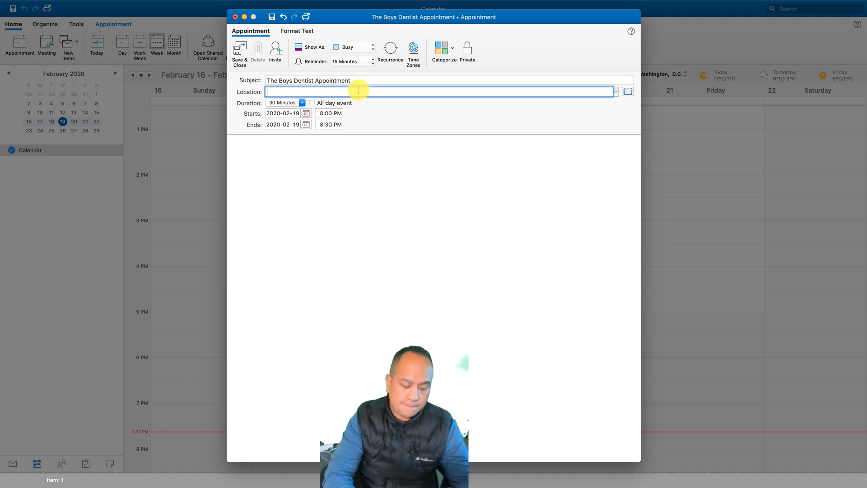
text(Toronto)
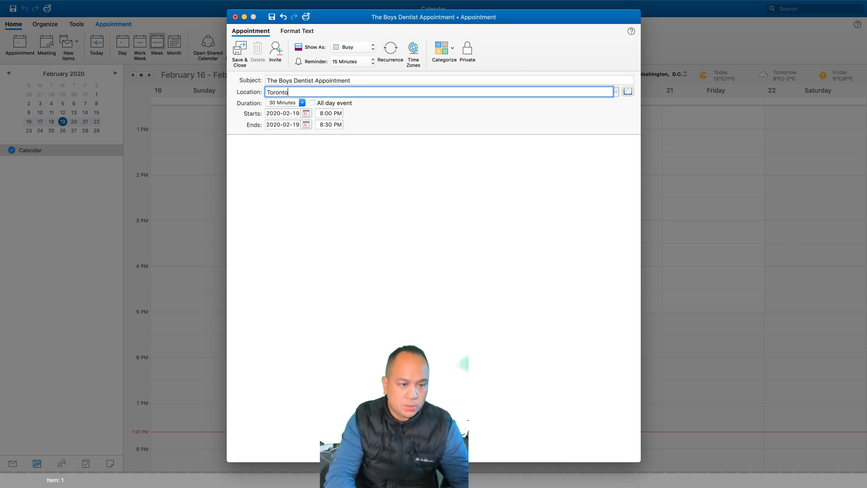
text(B)
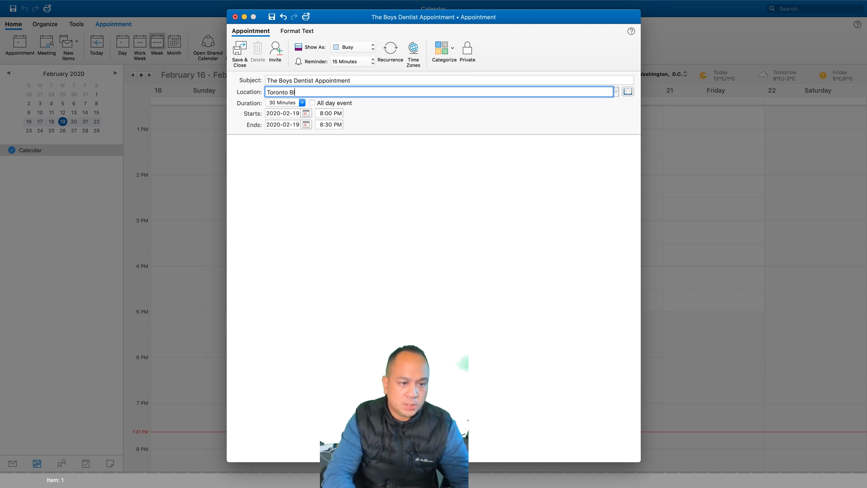
text(loor)
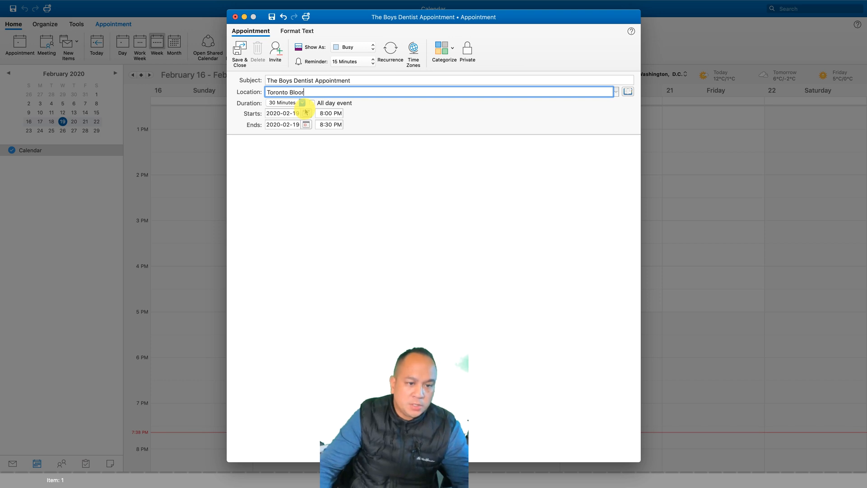
Step: Set the dentist appointment's duration to 1 Hour
click(302, 103)
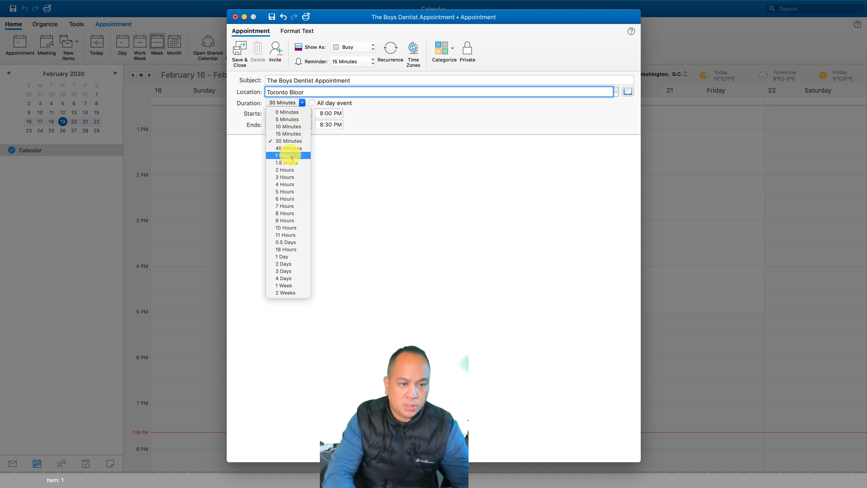
click(282, 155)
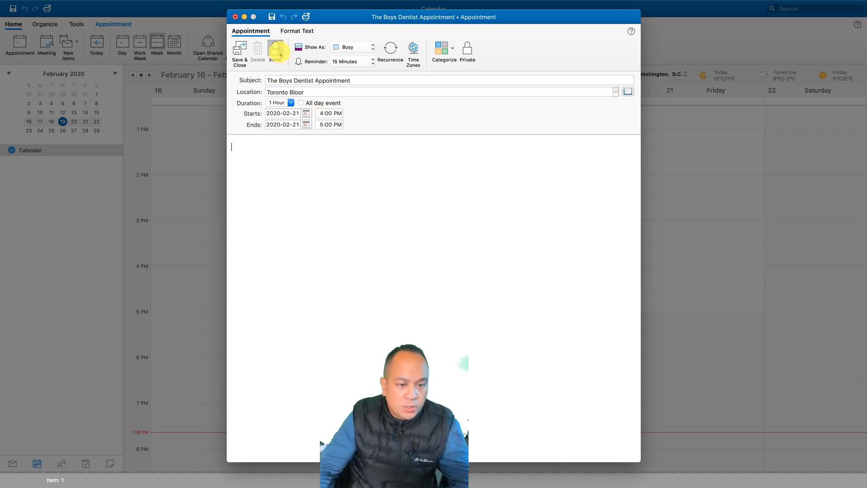
click(276, 50)
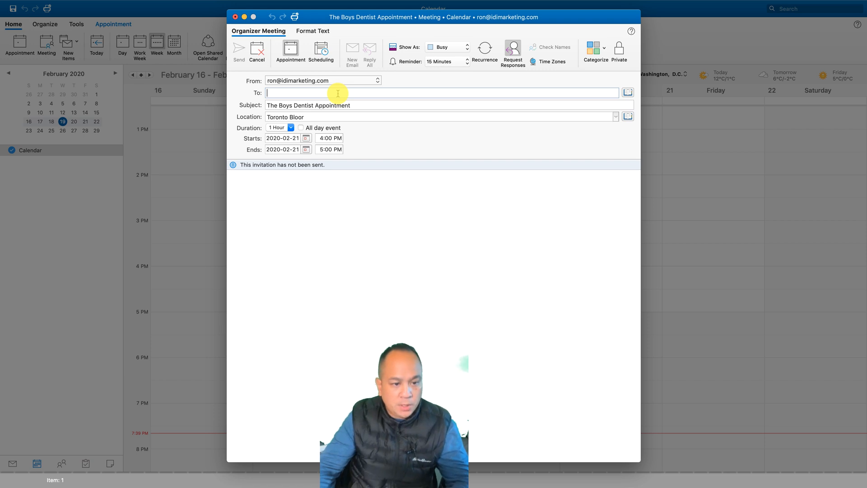
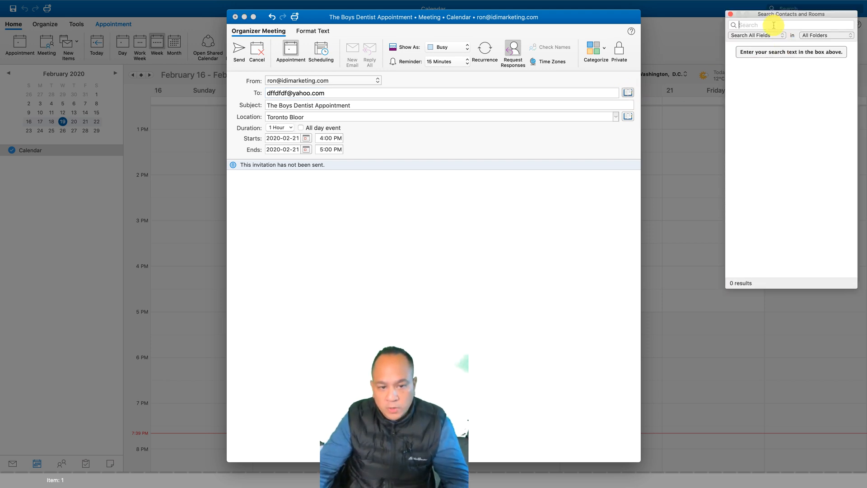
text(dion)
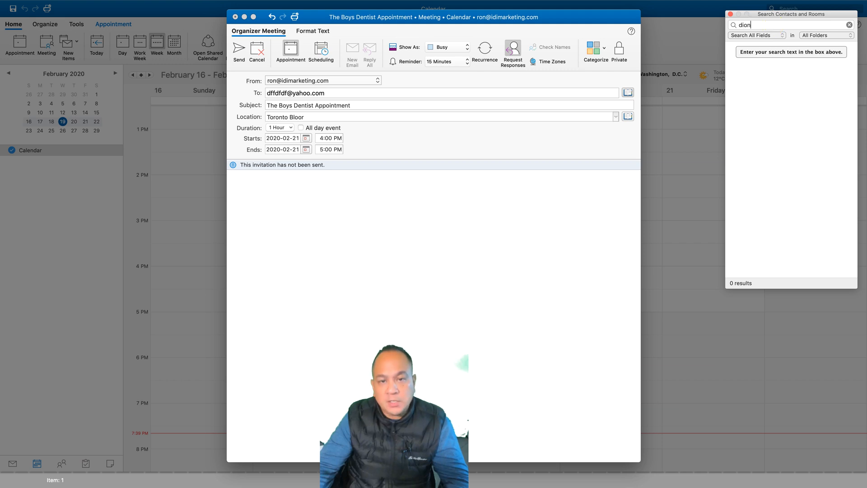
text(a)
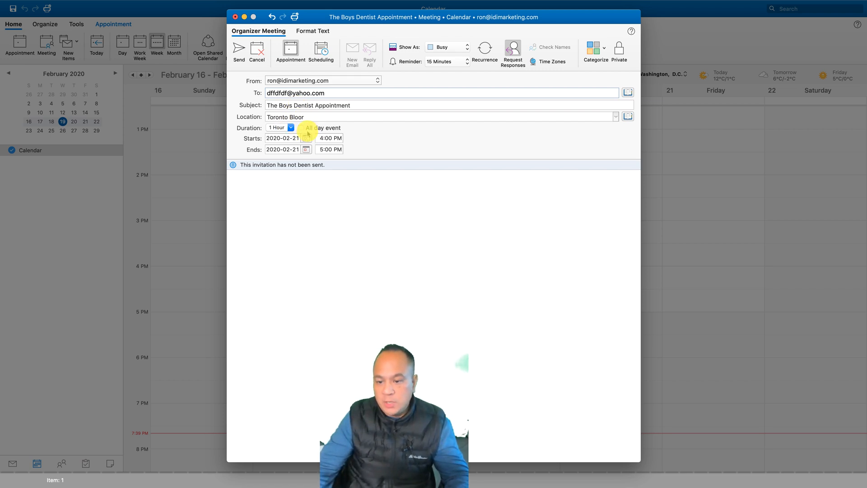
Step: Write 'This is a reminder for our dentist appointment on Friday.' in the invitation body
click(299, 92)
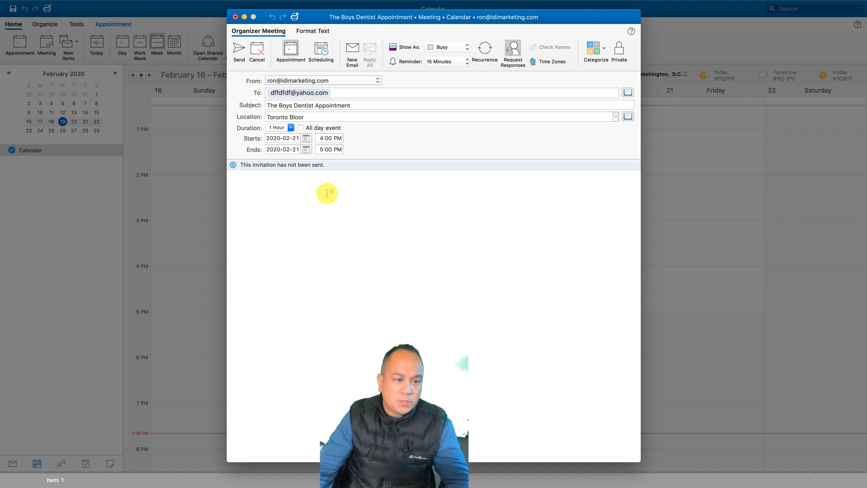
text(This is a)
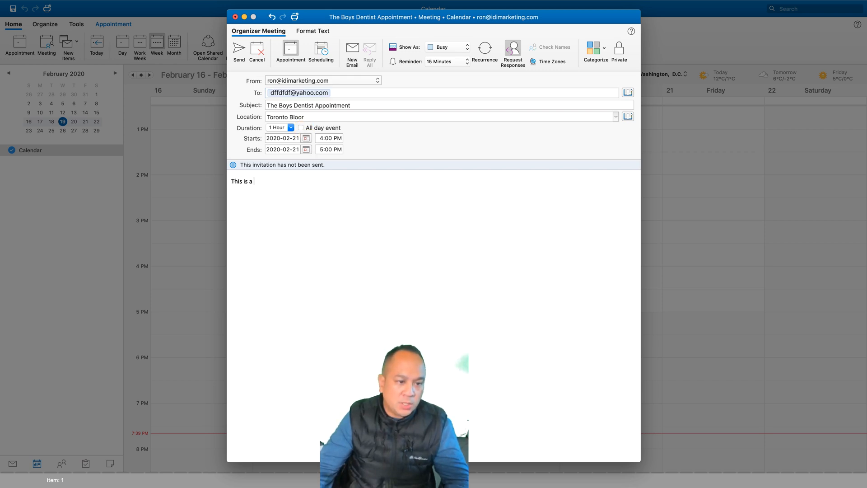
text(reminder for our)
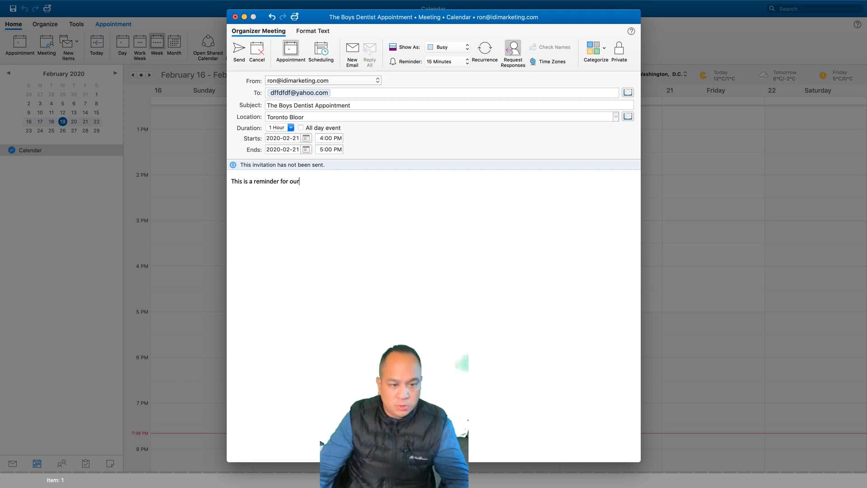
text(dentist app)
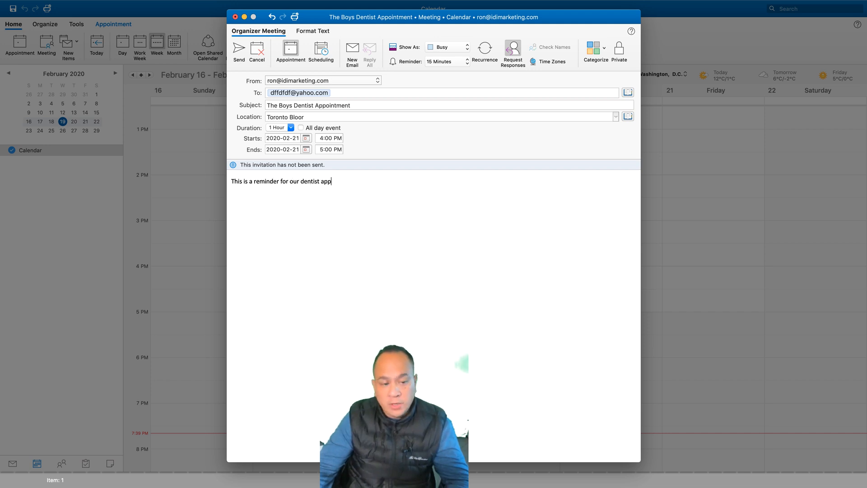
text(ointment on)
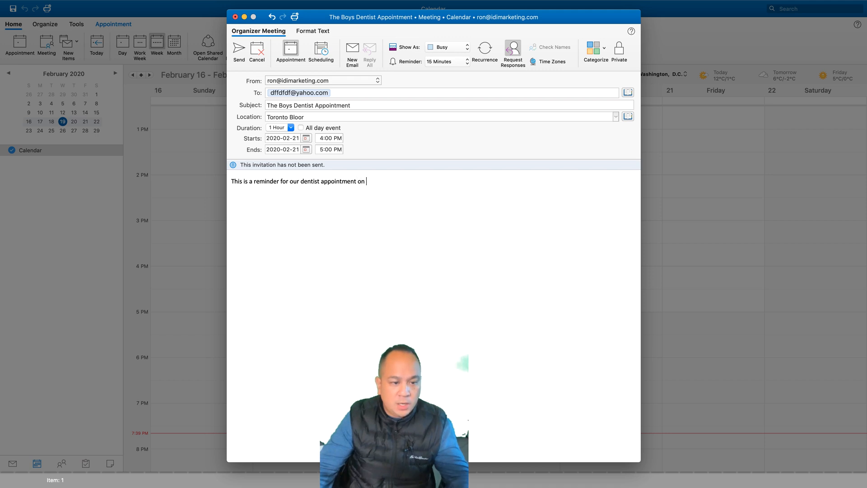
text(Friday.o)
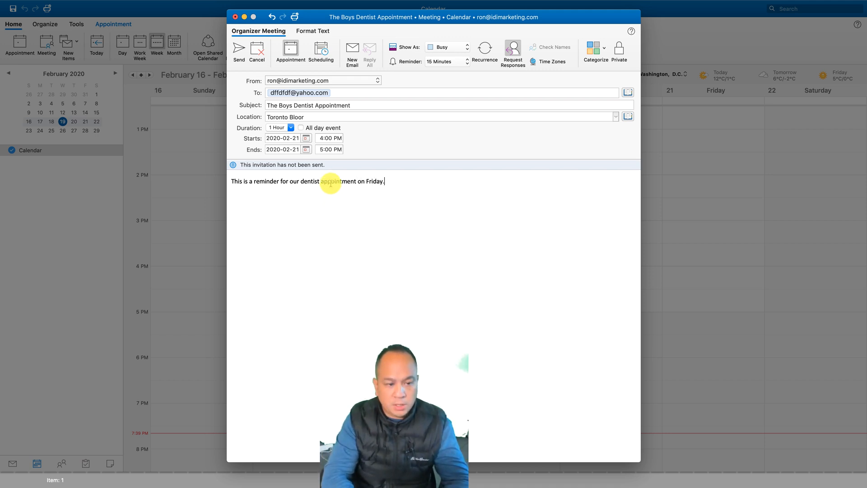
mouse_move(605, 79)
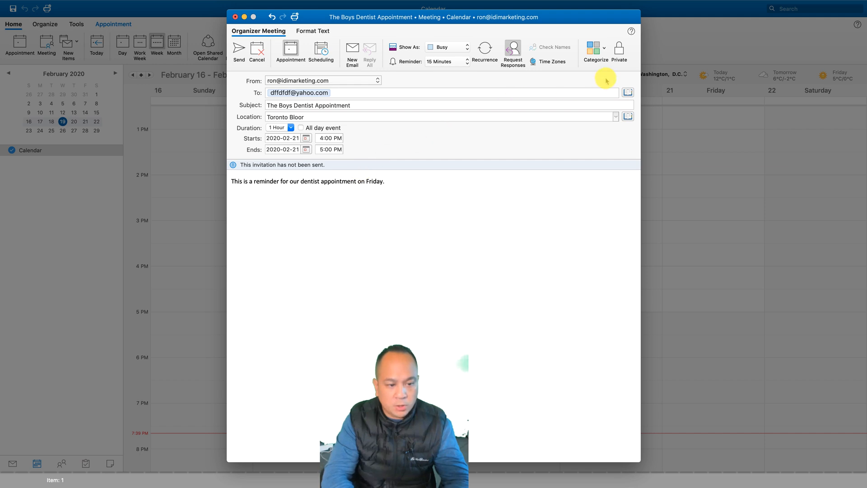
Step: Assign the Family category to the dentist meeting invitation
click(595, 51)
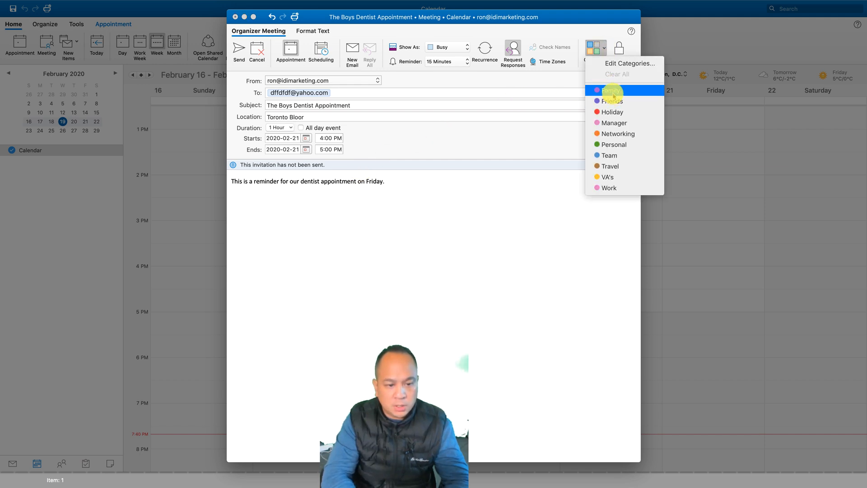
click(611, 90)
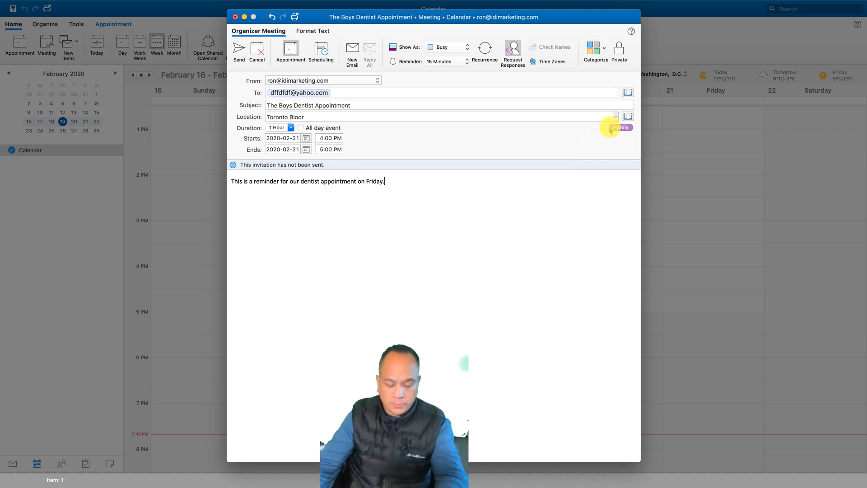
mouse_move(679, 123)
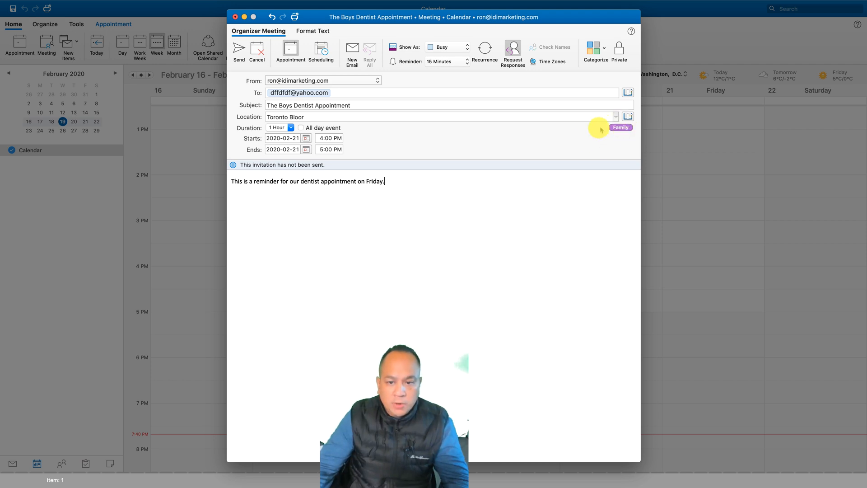
mouse_move(548, 61)
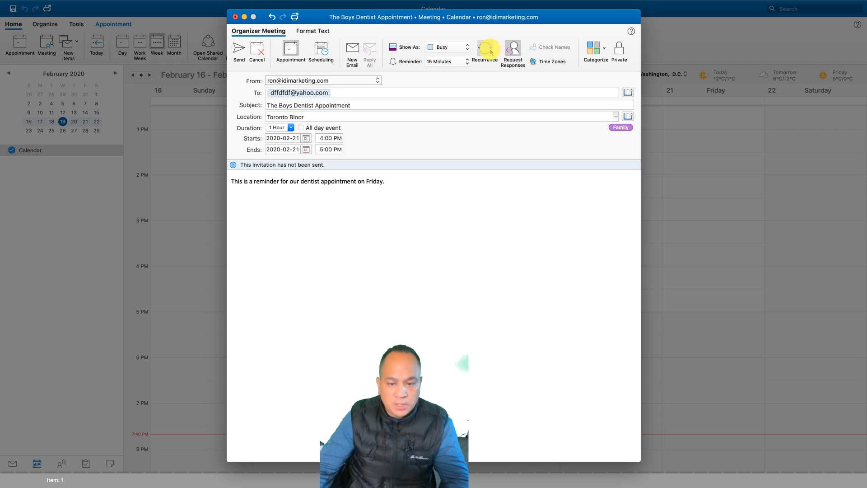
mouse_move(485, 49)
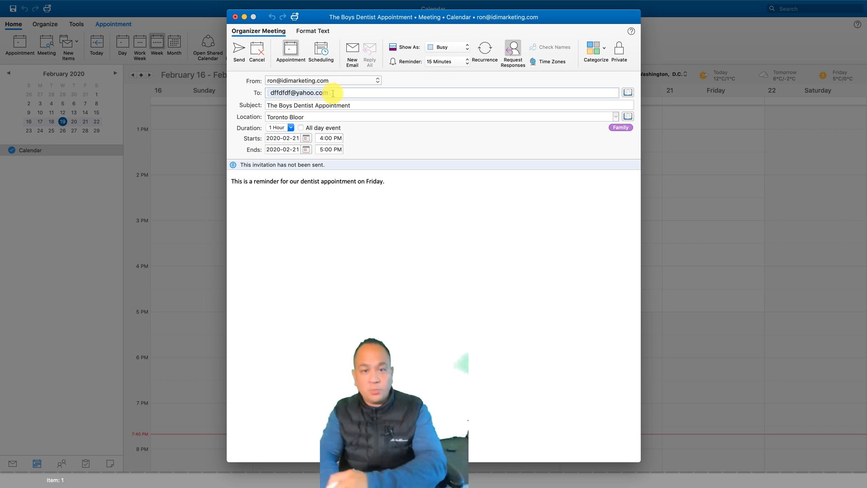
text(ron@)
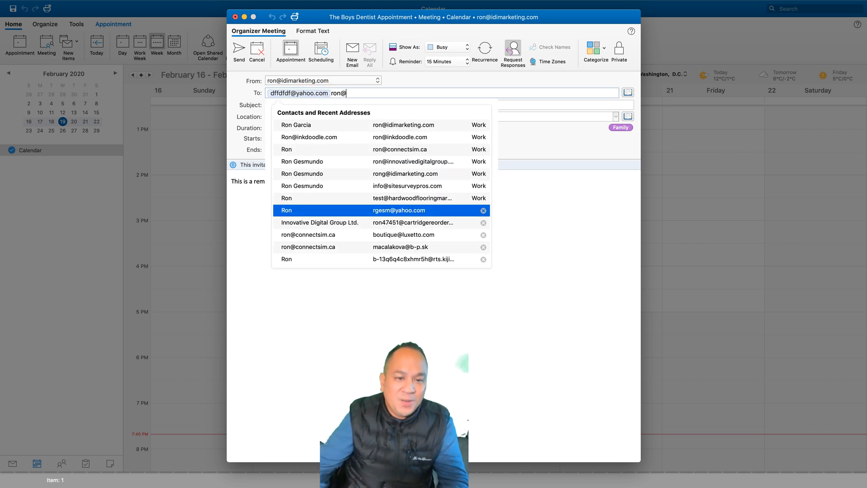
click(397, 209)
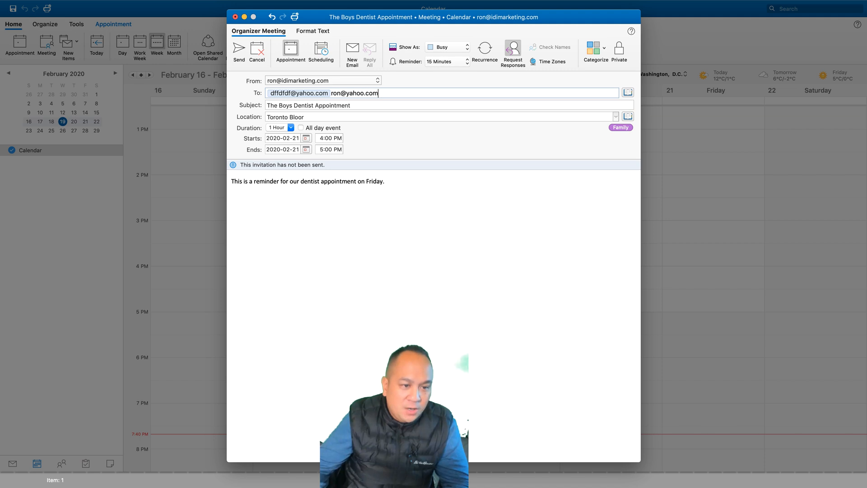
text(,)
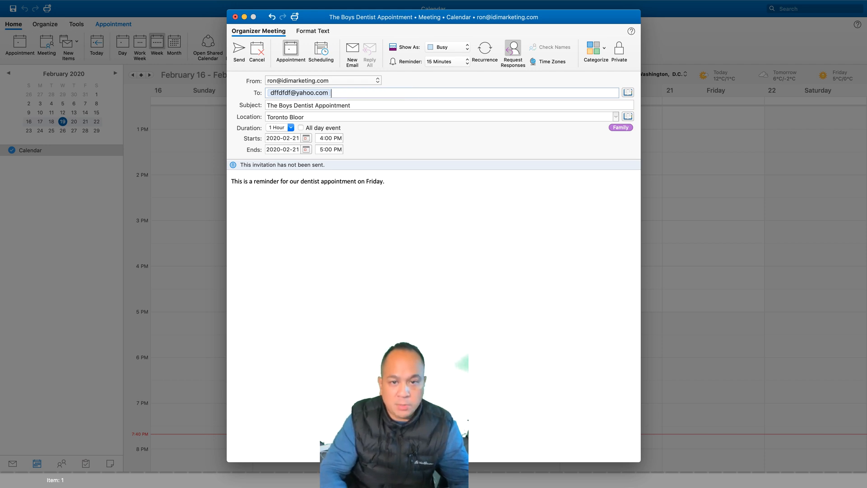
double_click(276, 117)
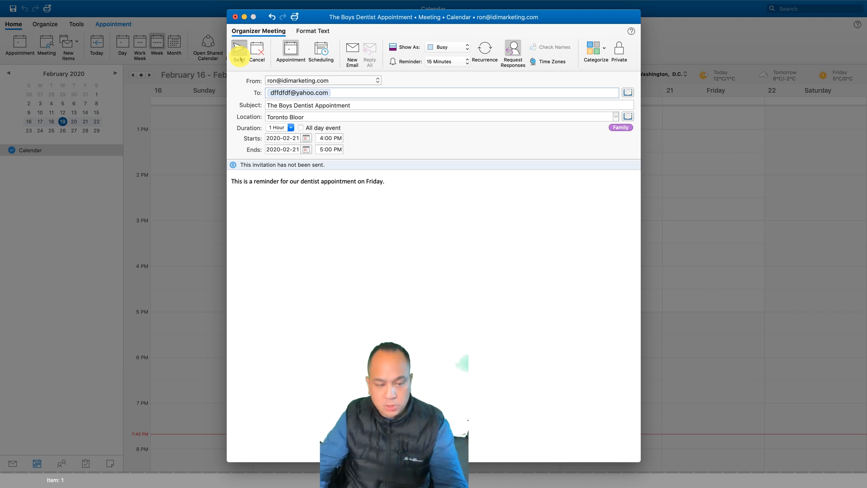
Step: Send the Family-tagged dentist invitation for Friday 4–5 PM
click(239, 49)
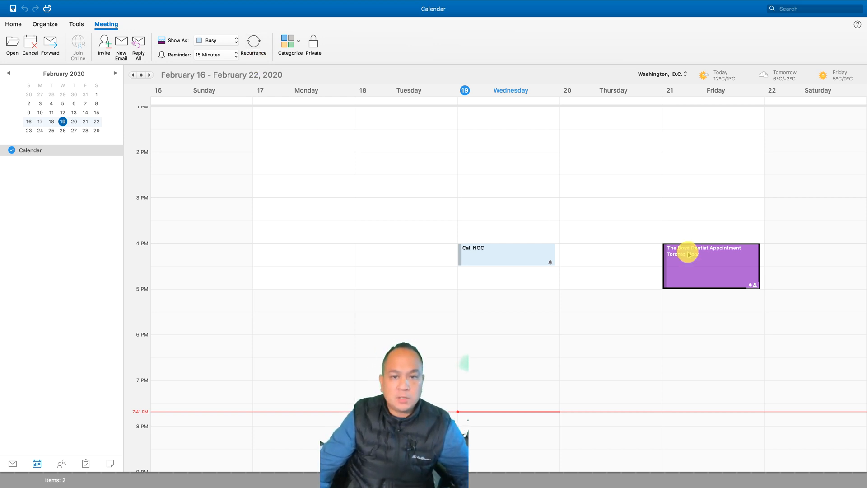
mouse_move(714, 288)
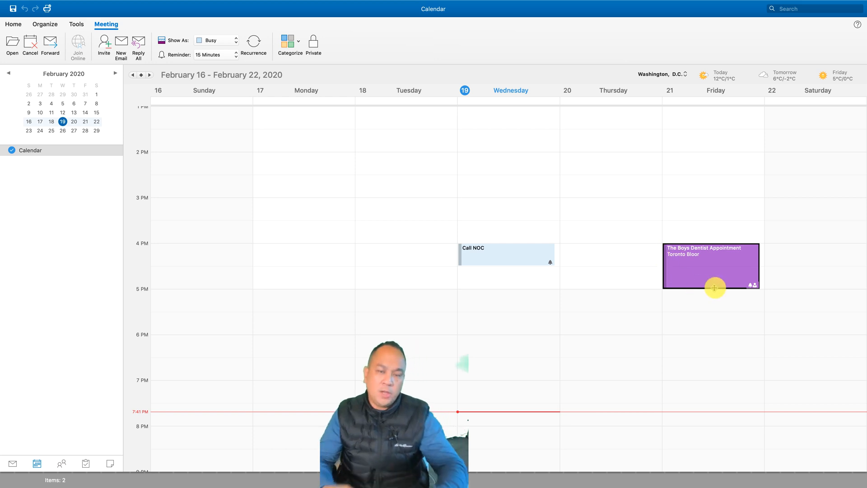
mouse_move(742, 259)
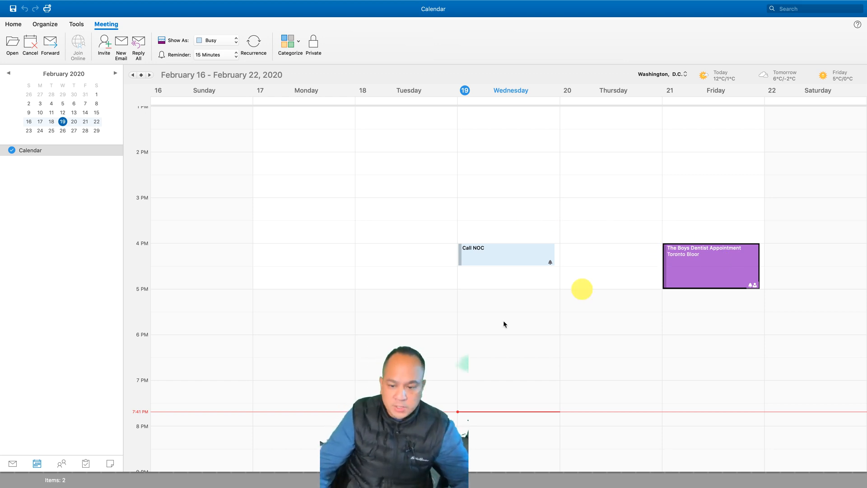
mouse_move(612, 191)
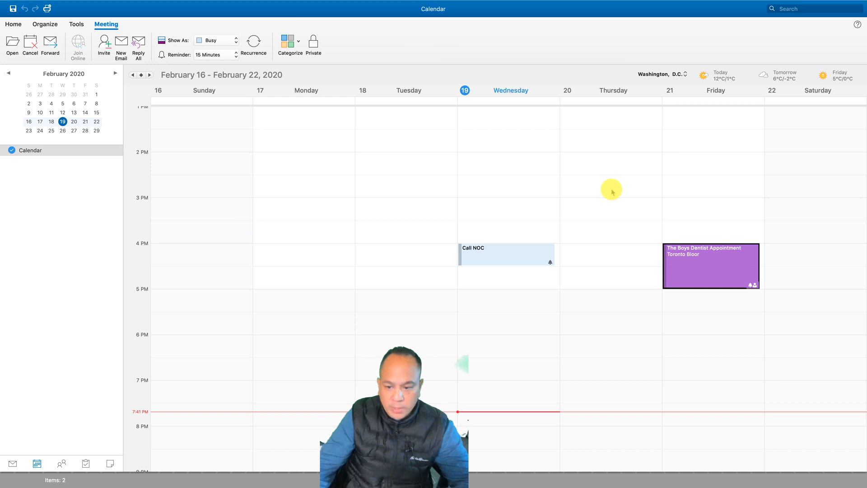
mouse_move(138, 179)
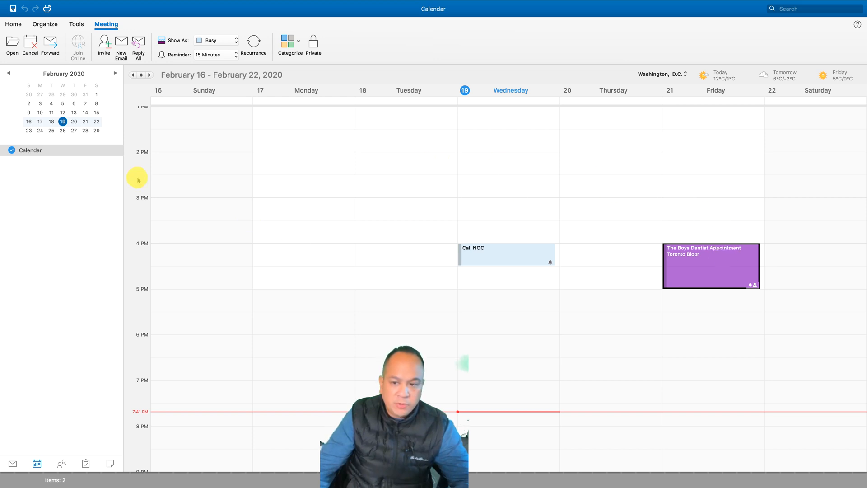
mouse_move(58, 32)
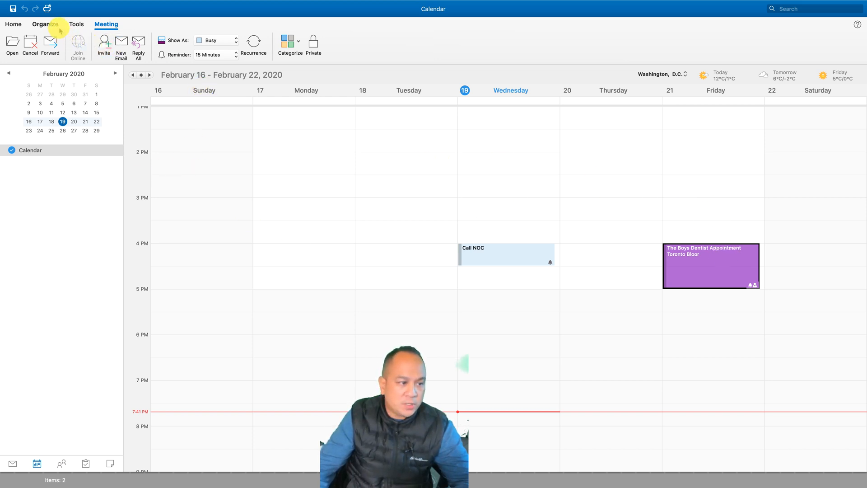
click(45, 24)
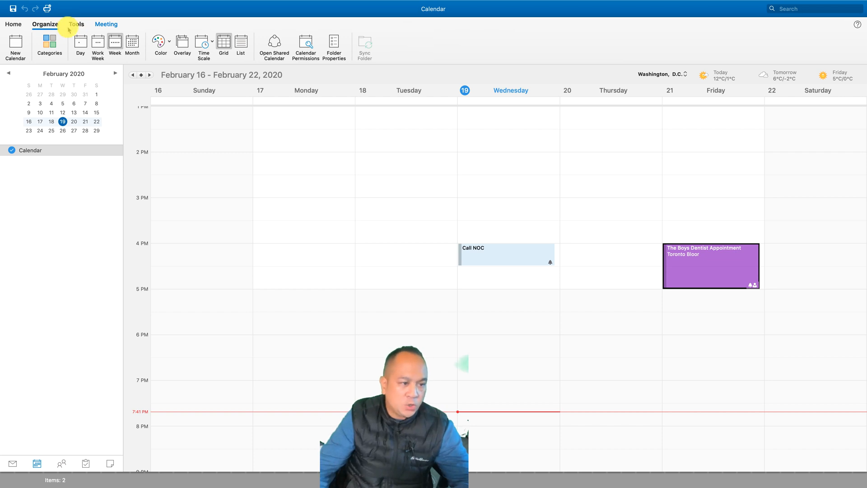
mouse_move(106, 44)
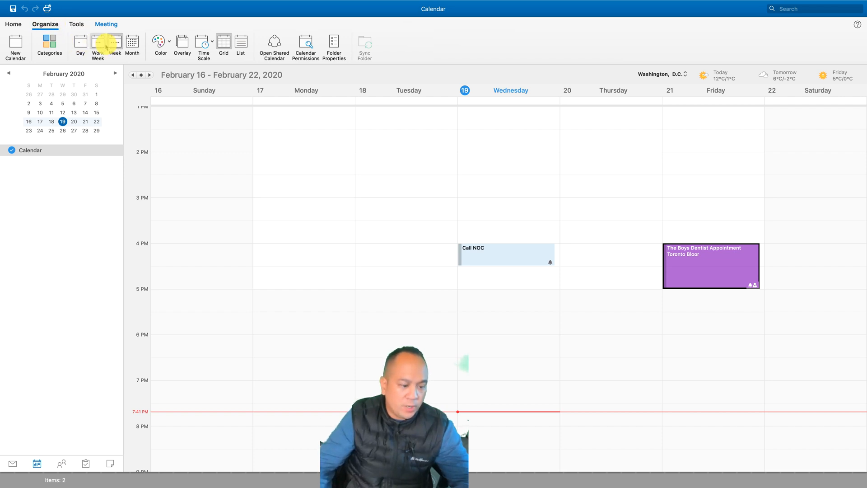
click(97, 46)
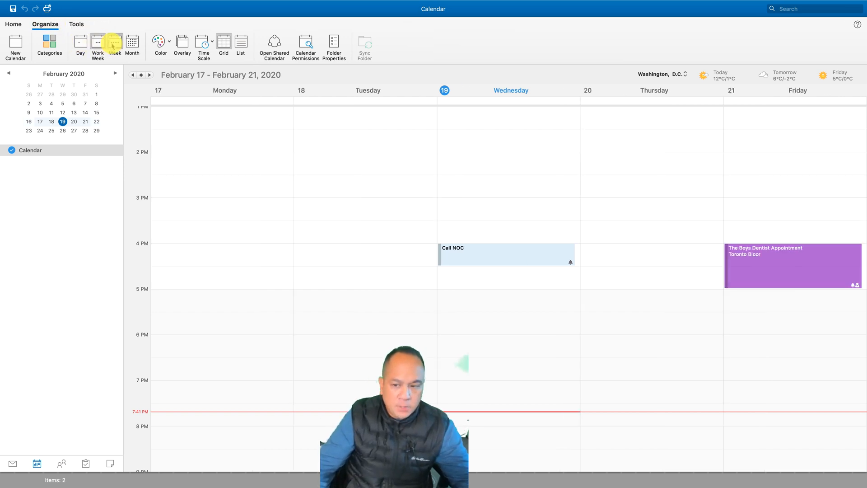
click(131, 46)
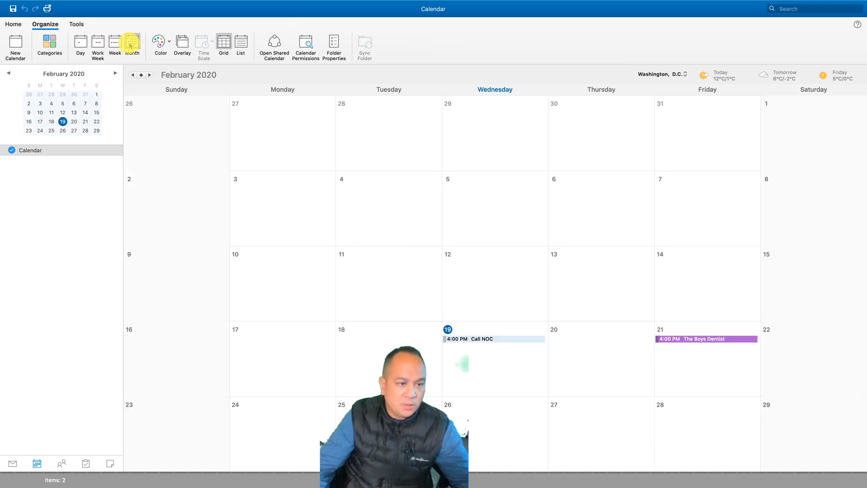
mouse_move(431, 254)
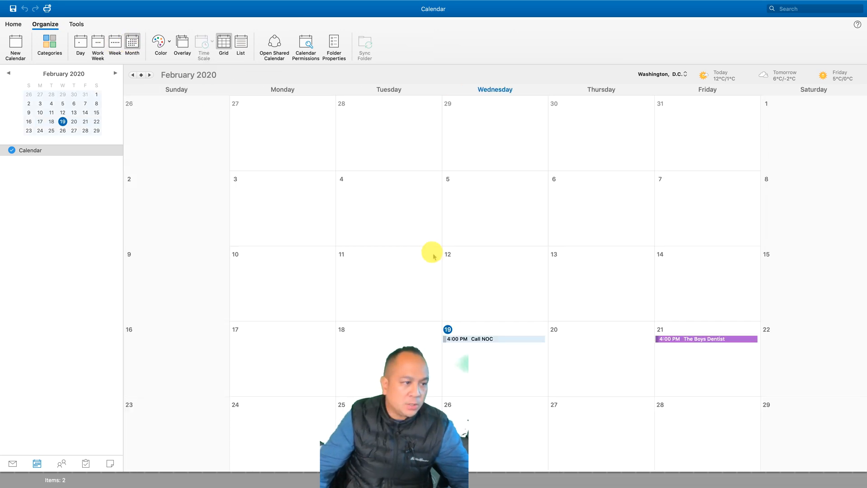
mouse_move(626, 397)
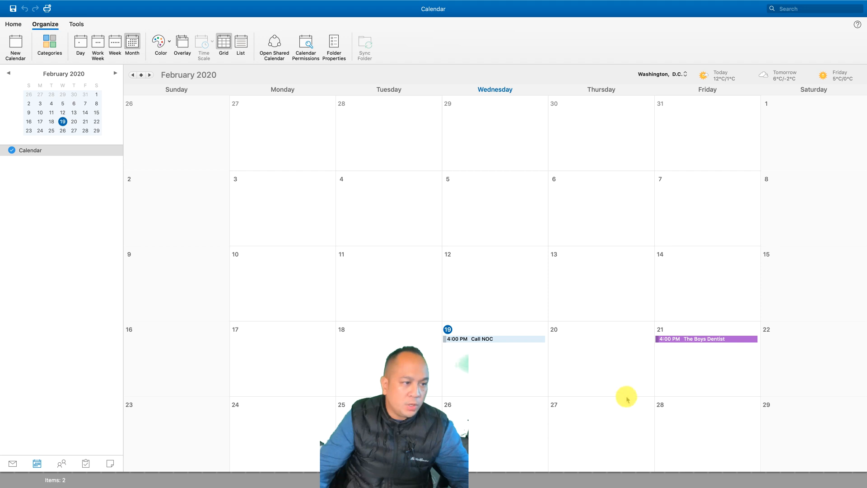
mouse_move(554, 300)
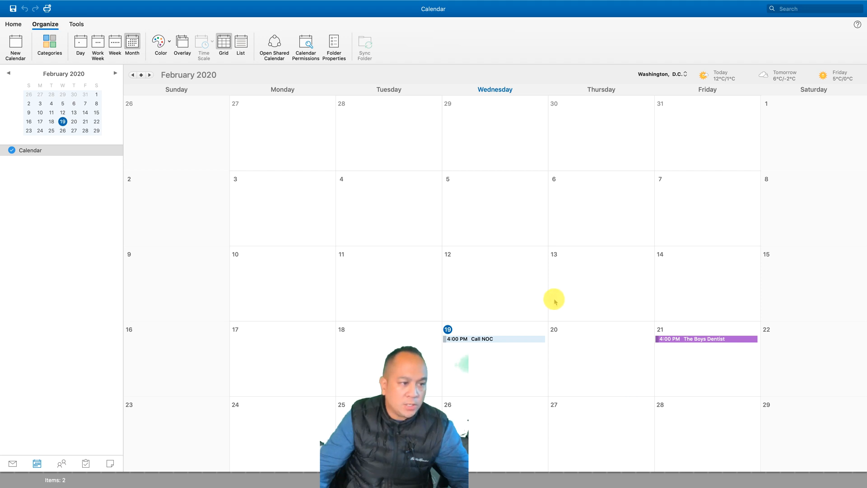
mouse_move(194, 85)
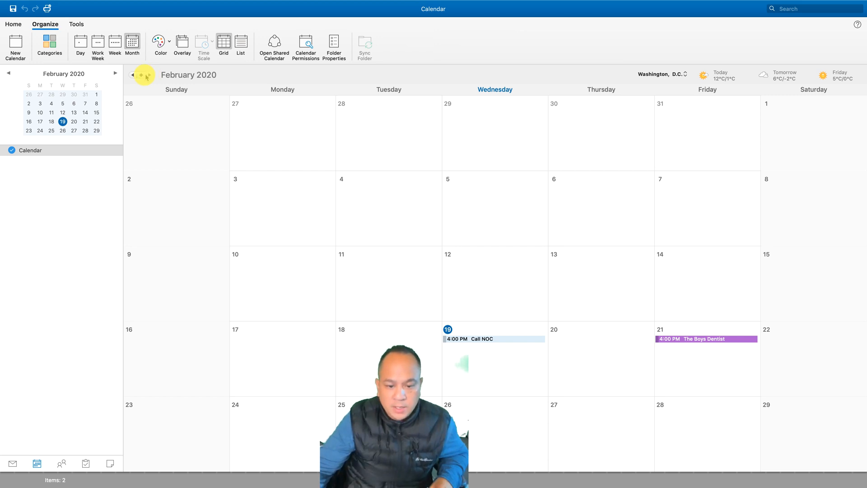
mouse_move(591, 103)
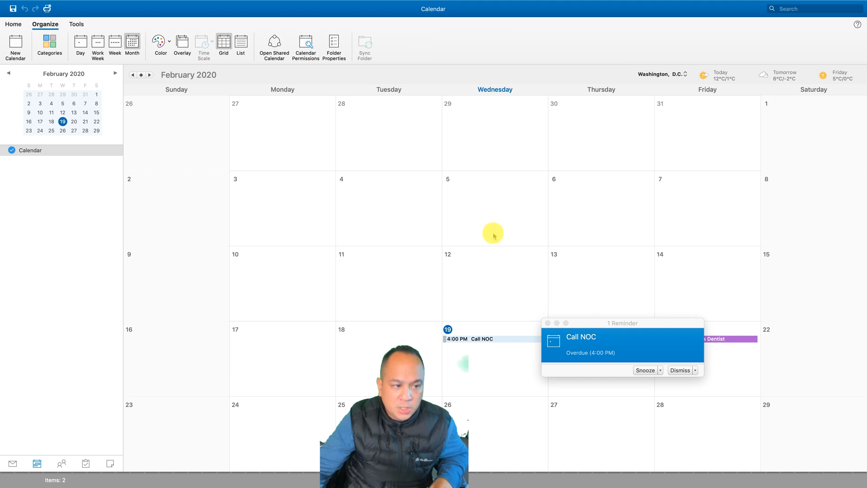
mouse_move(662, 323)
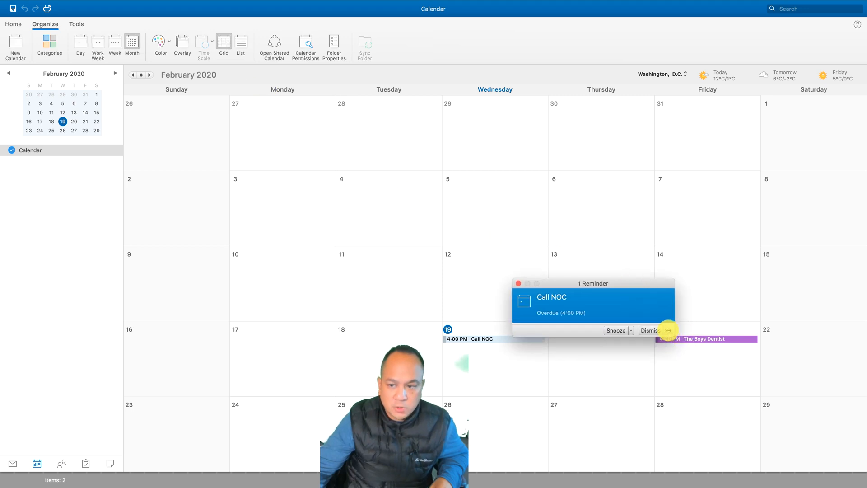
Step: Dismiss the overdue Call NOC reminder from the Dismiss dropdown
click(668, 330)
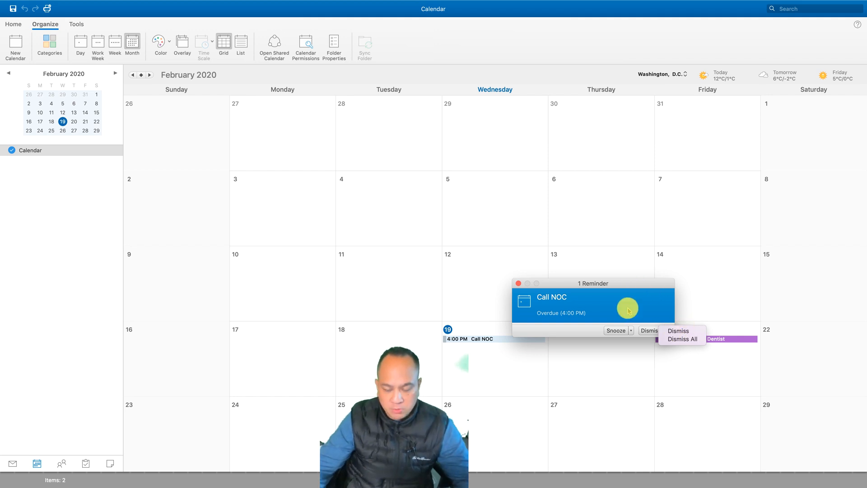
mouse_move(677, 330)
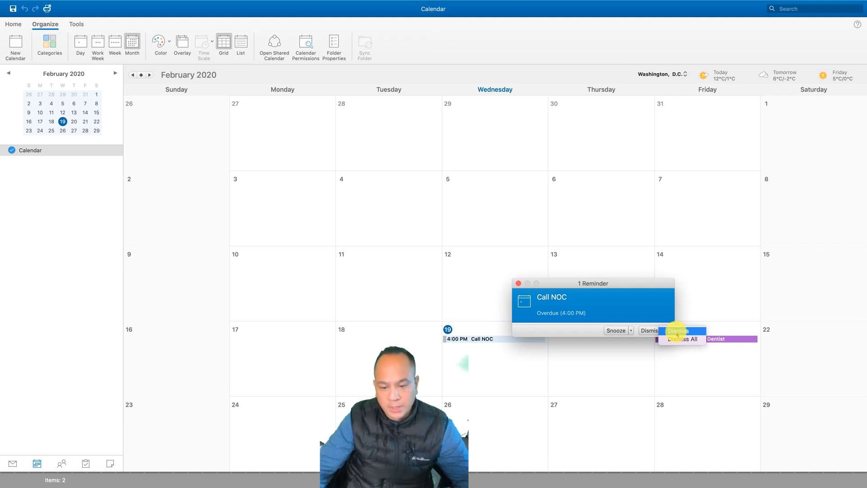
click(683, 338)
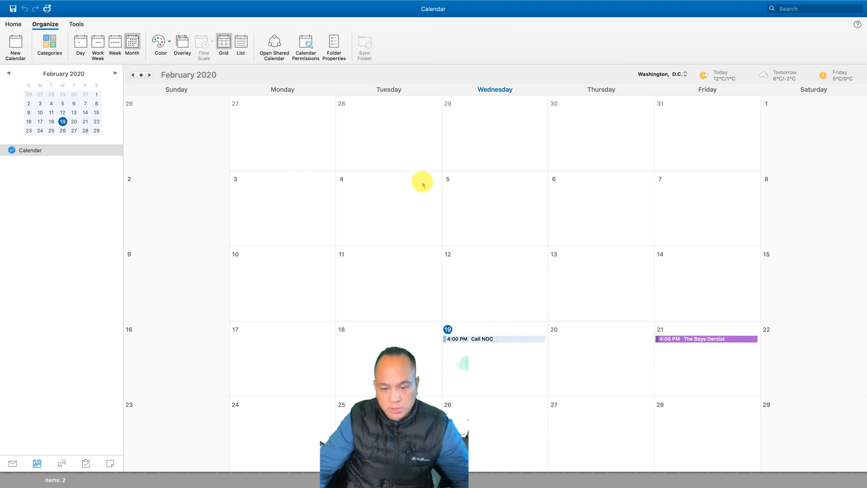
mouse_move(334, 46)
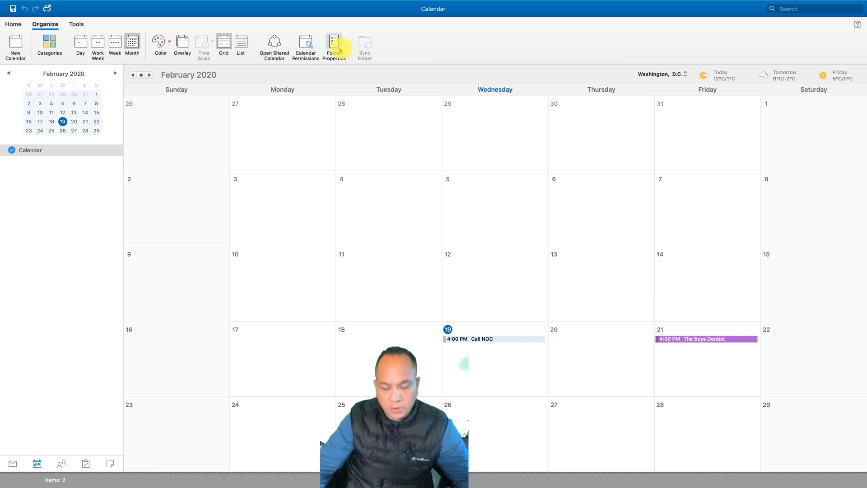
mouse_move(274, 46)
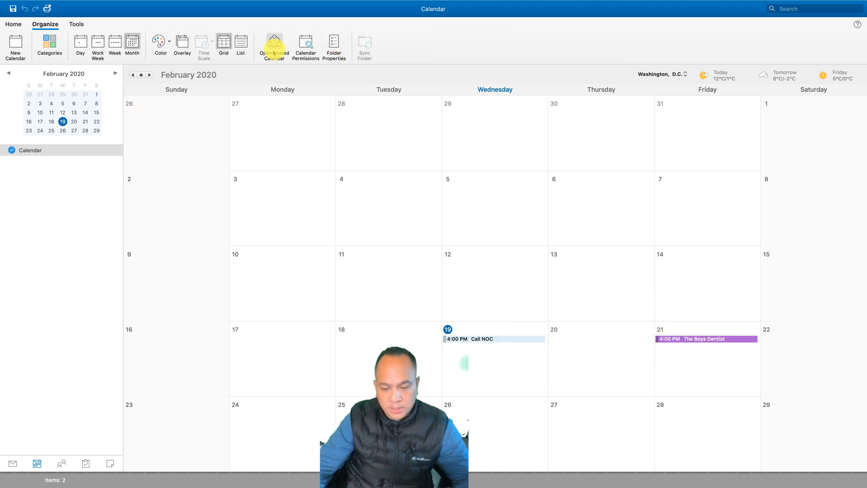
click(274, 46)
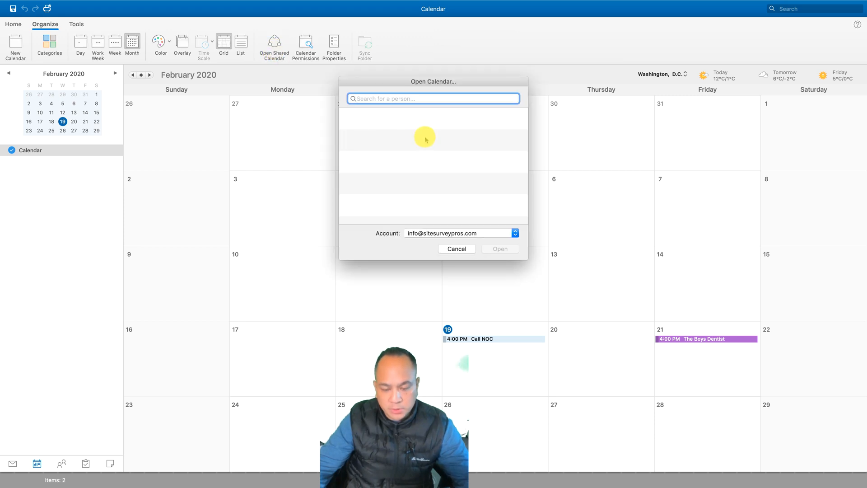
mouse_move(414, 83)
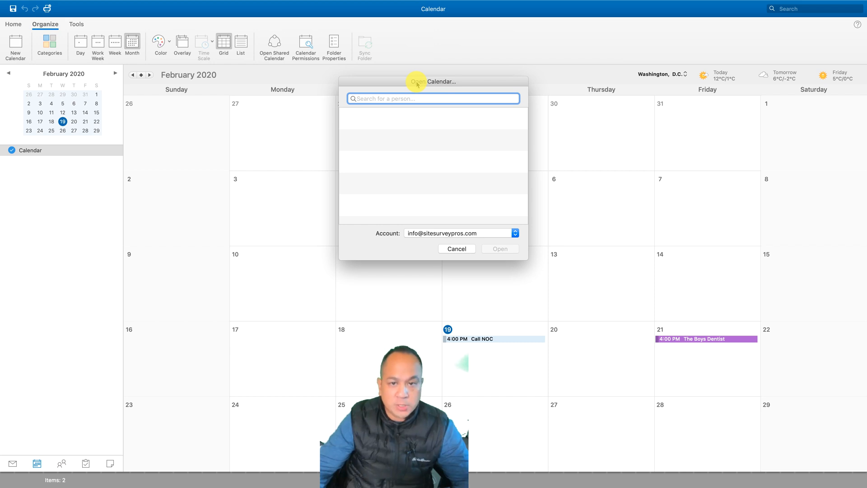
mouse_move(434, 253)
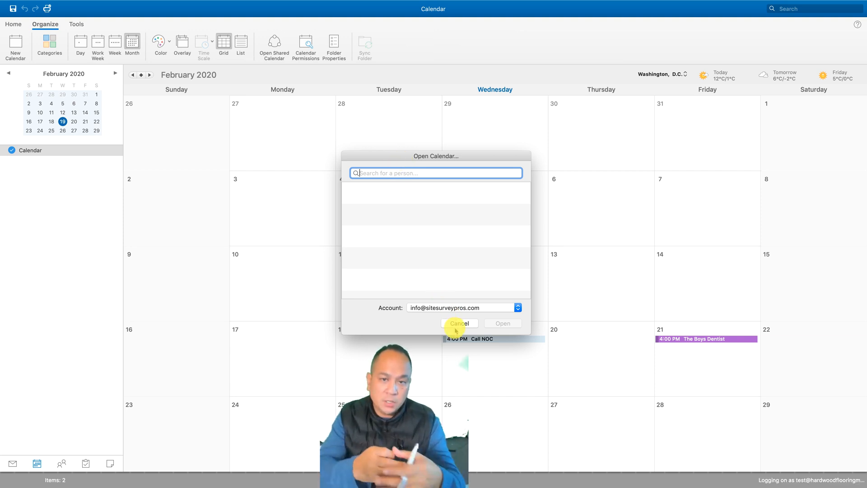
click(460, 323)
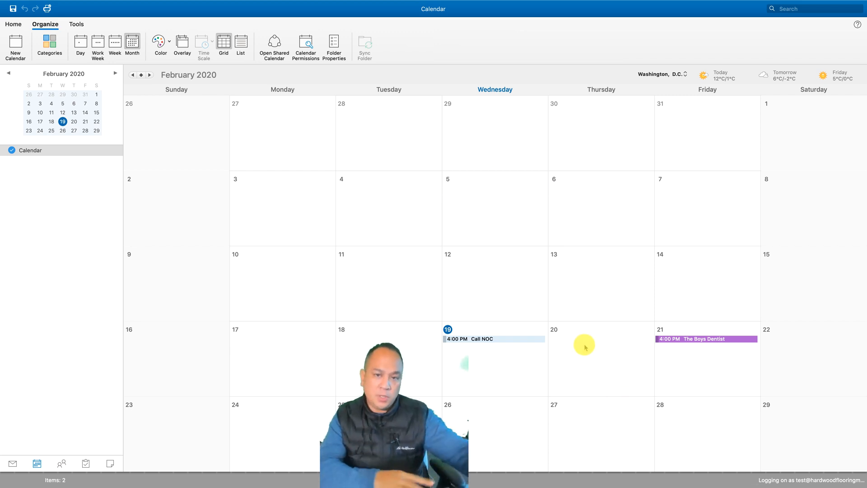
Step: Save an all-day 'In training' event on February 20 and dismiss all reminders
double_click(583, 345)
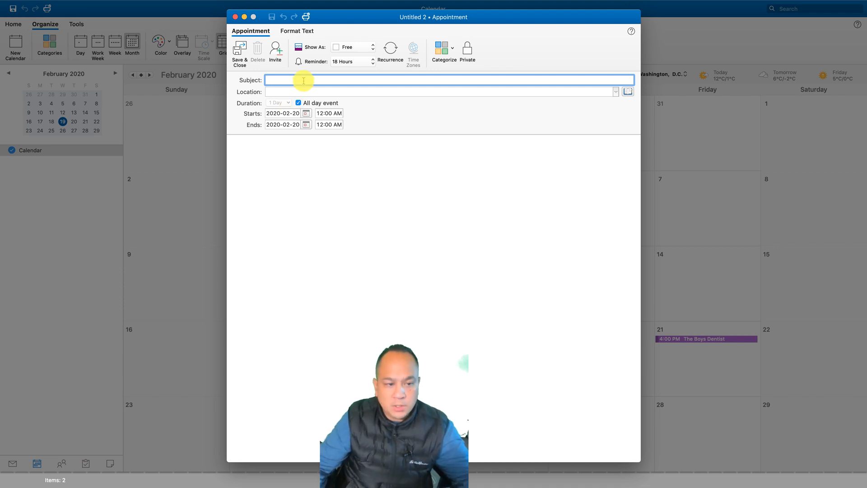
text(In training)
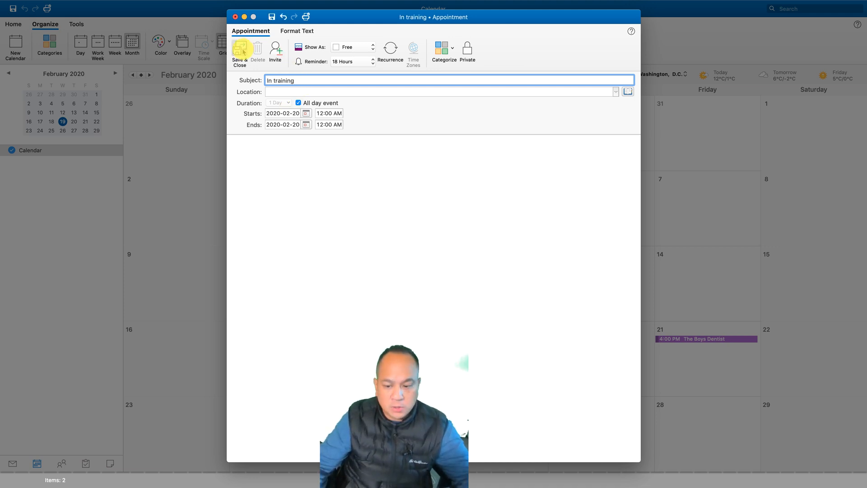
click(239, 50)
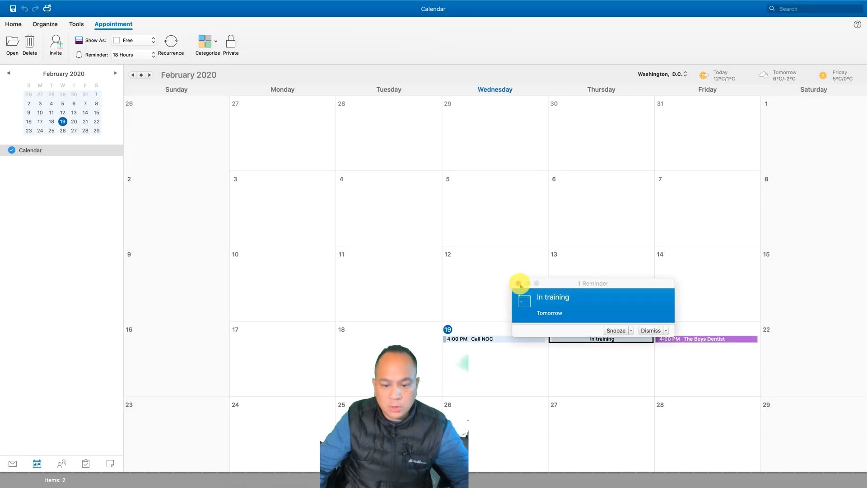
click(650, 330)
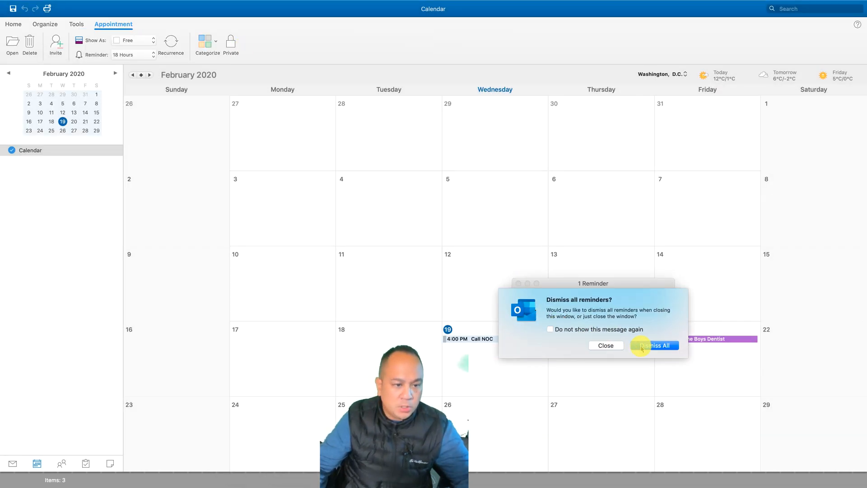
click(655, 344)
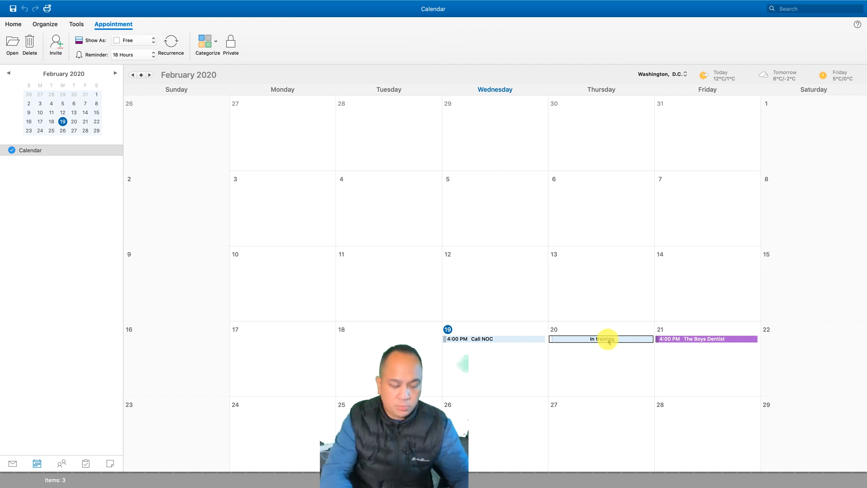
mouse_move(514, 352)
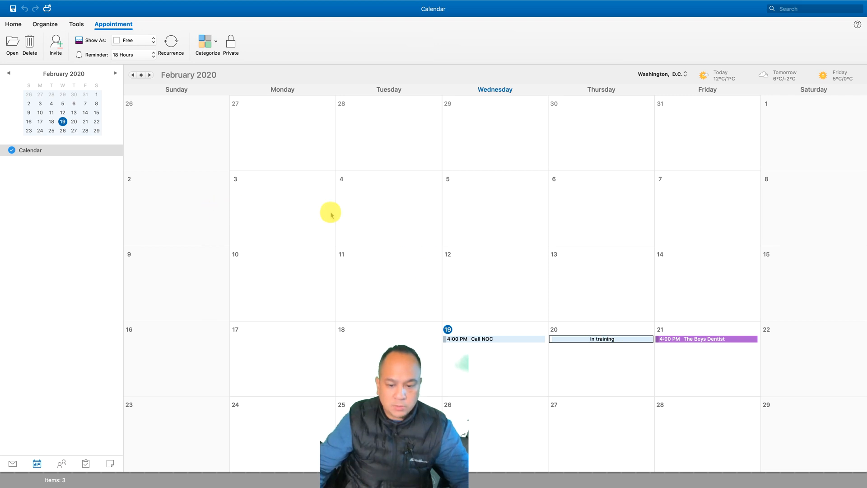
mouse_move(473, 183)
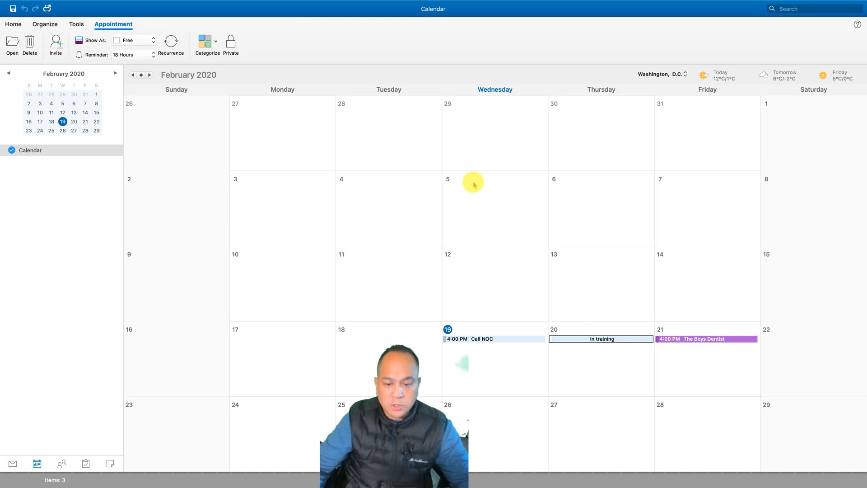
mouse_move(305, 265)
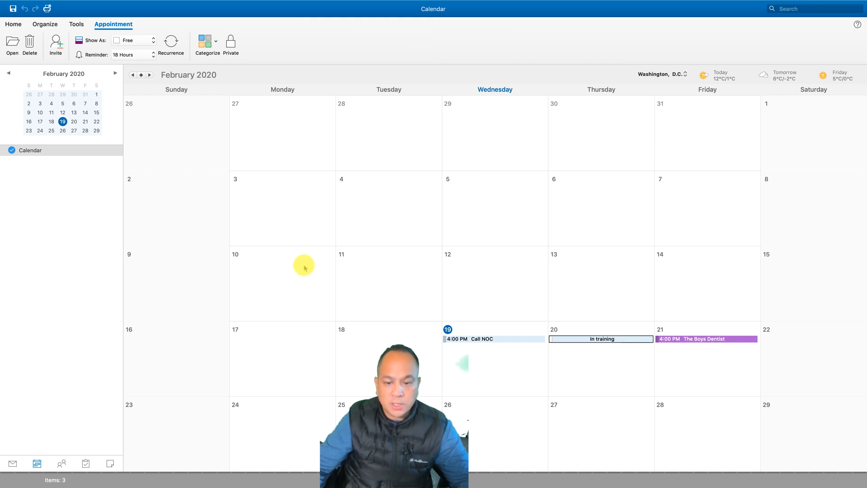
Step: Create an all-day appointment named 'Vacation' on February 10
click(13, 24)
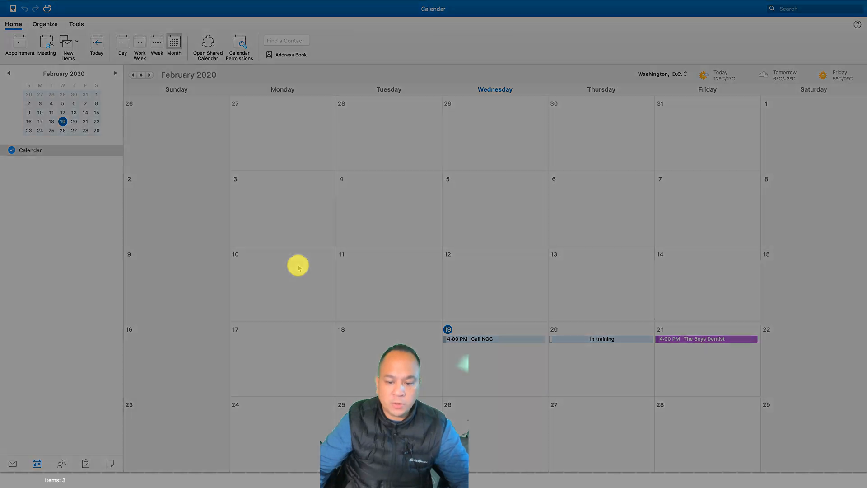
double_click(282, 266)
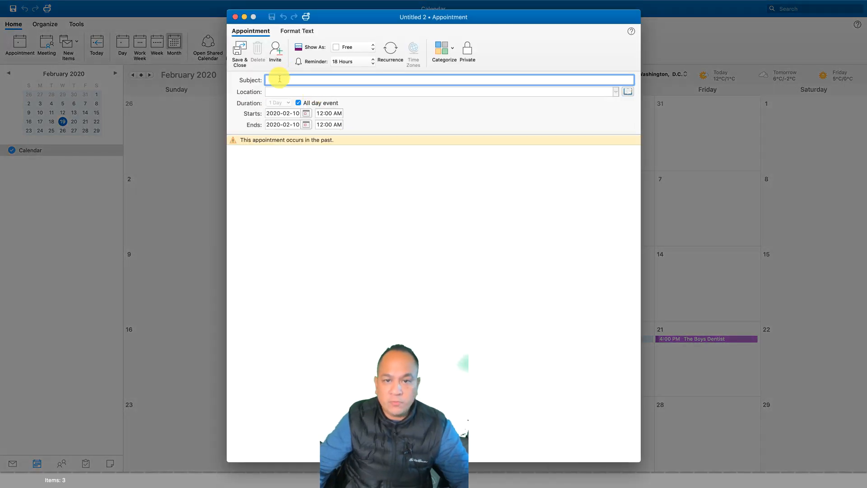
text(Vaca)
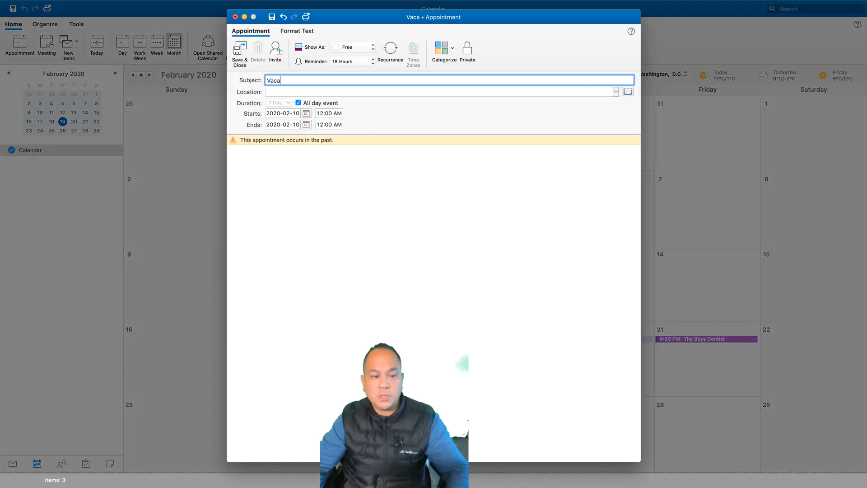
text(tion)
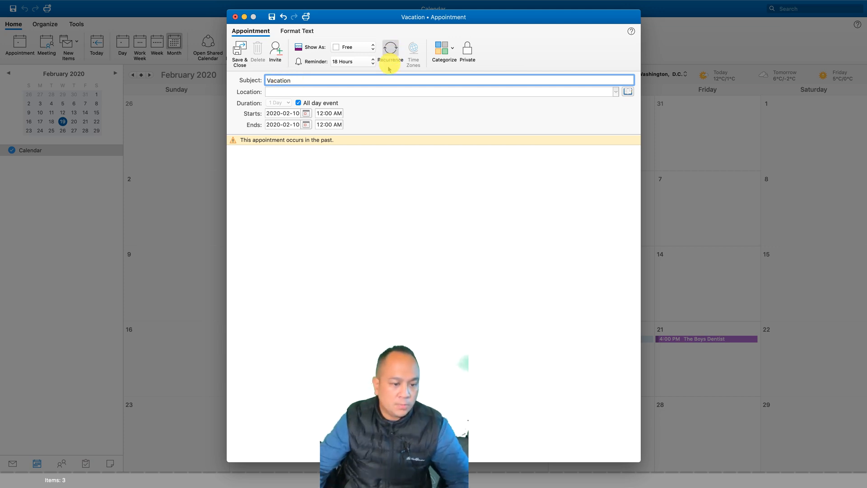
mouse_move(305, 116)
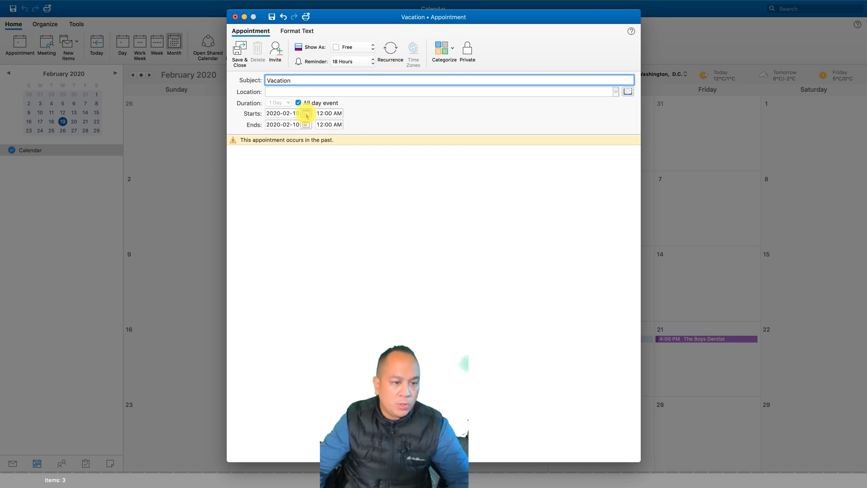
Step: Move it to February 24, clear All day, view Repeats options, then discard the draft
click(305, 113)
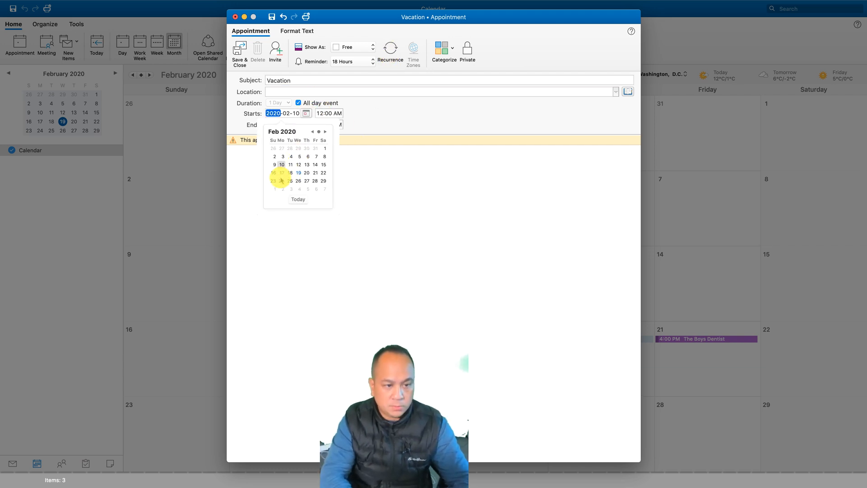
click(298, 180)
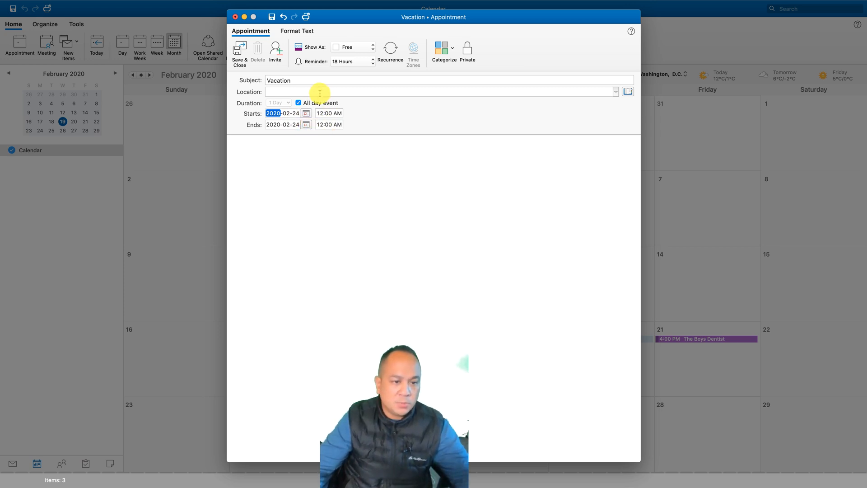
click(298, 103)
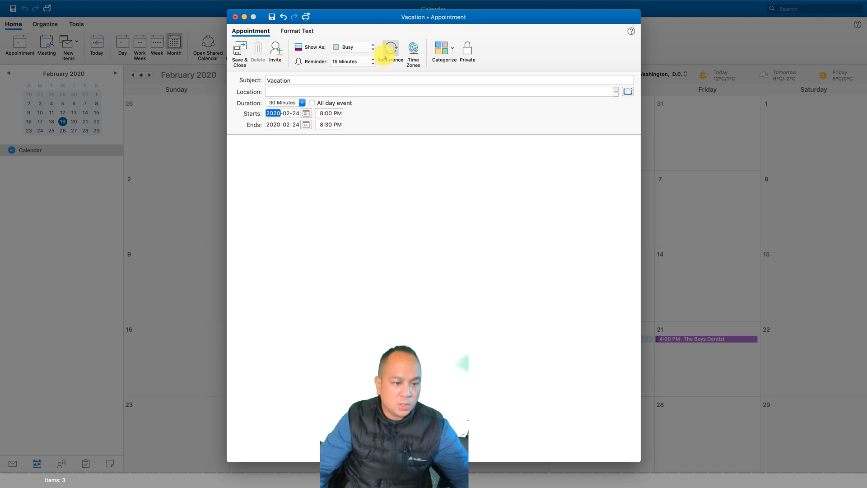
click(389, 50)
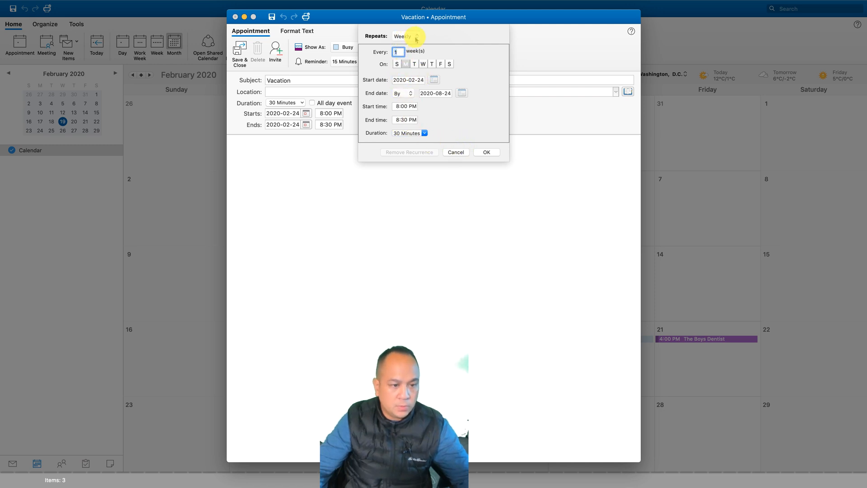
click(409, 36)
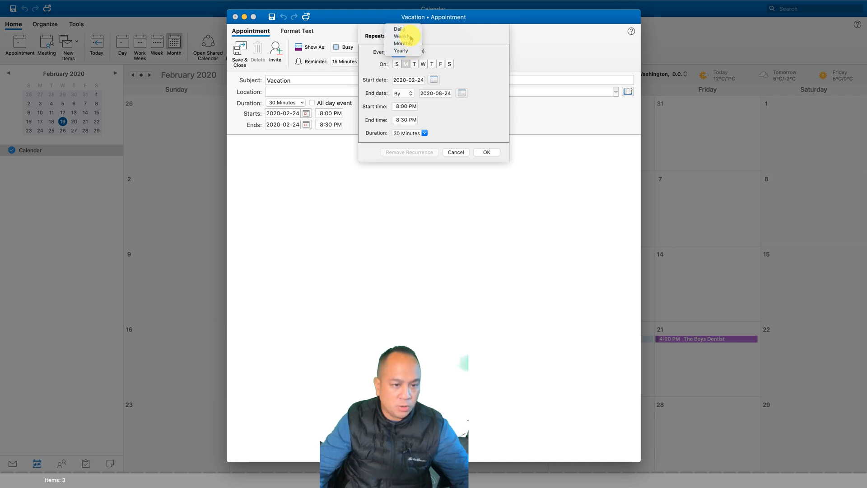
click(485, 152)
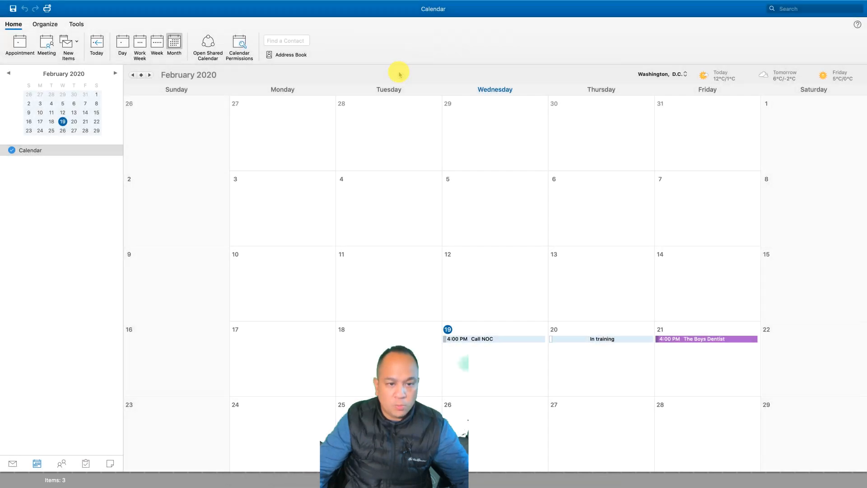
Step: Discard a meeting draft, then start another with a 30-minute reminder and close it
click(46, 46)
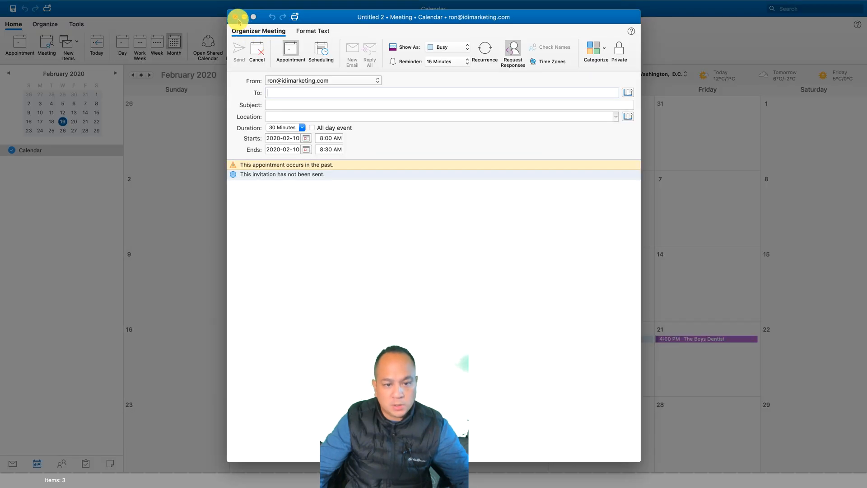
click(257, 51)
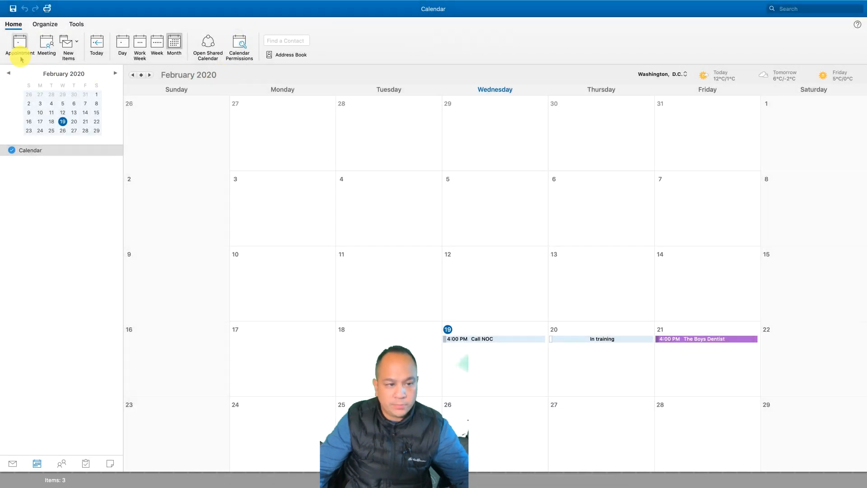
mouse_move(46, 46)
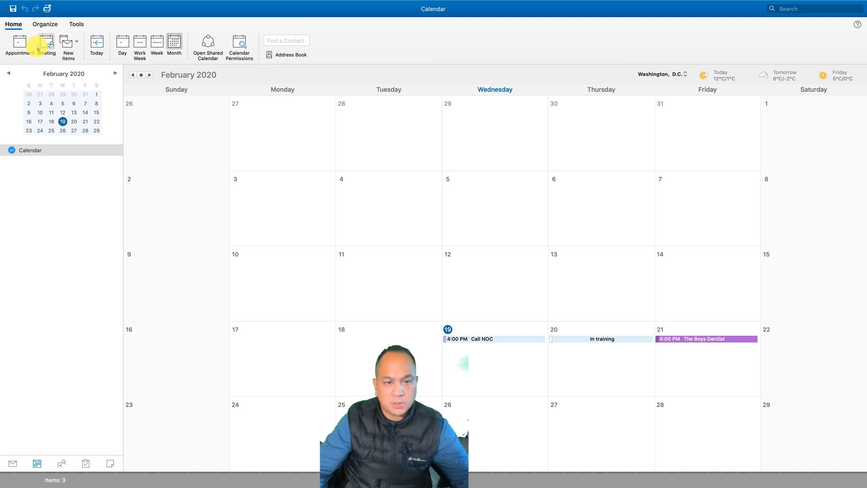
mouse_move(46, 46)
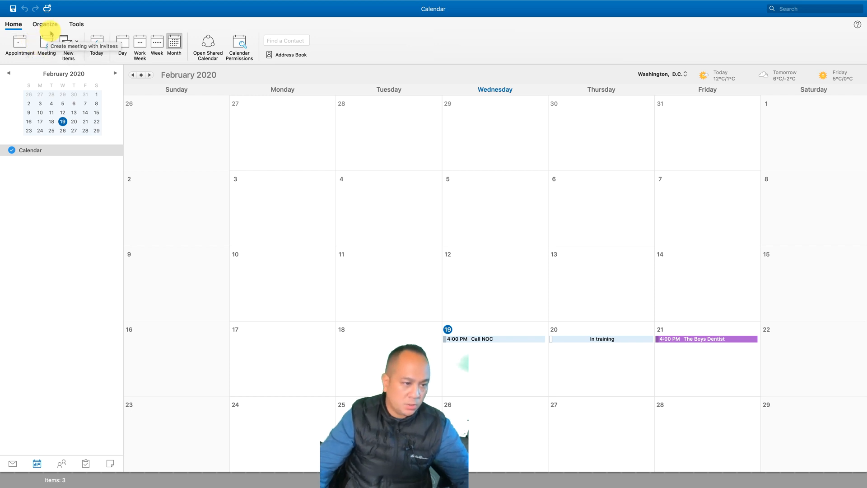
mouse_move(19, 45)
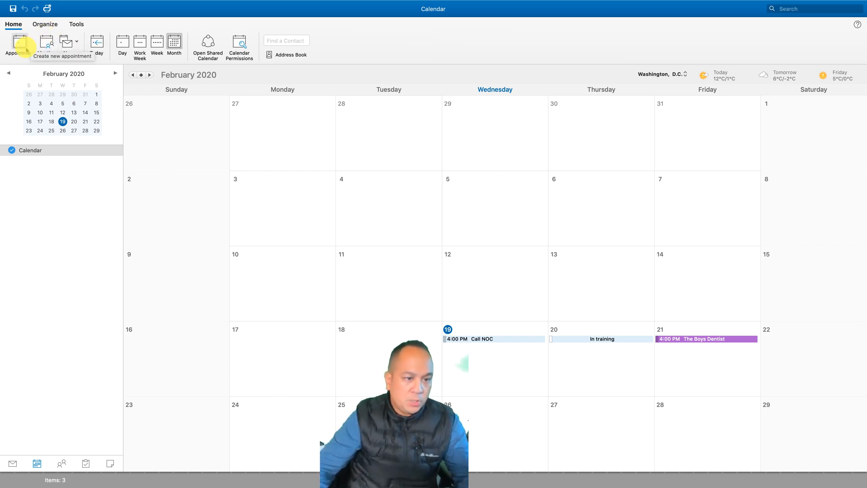
mouse_move(46, 44)
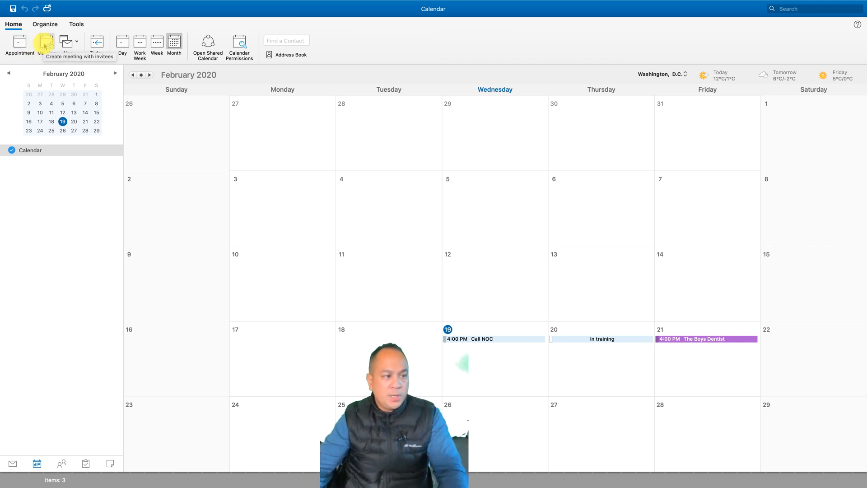
click(46, 45)
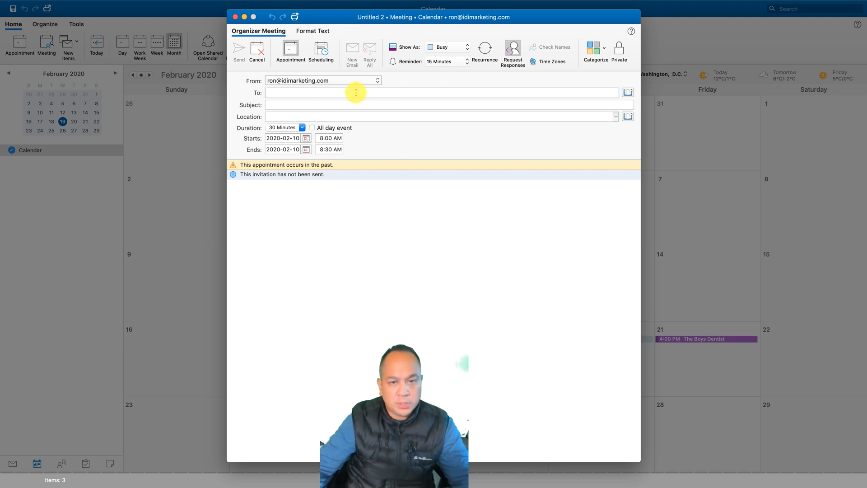
mouse_move(435, 92)
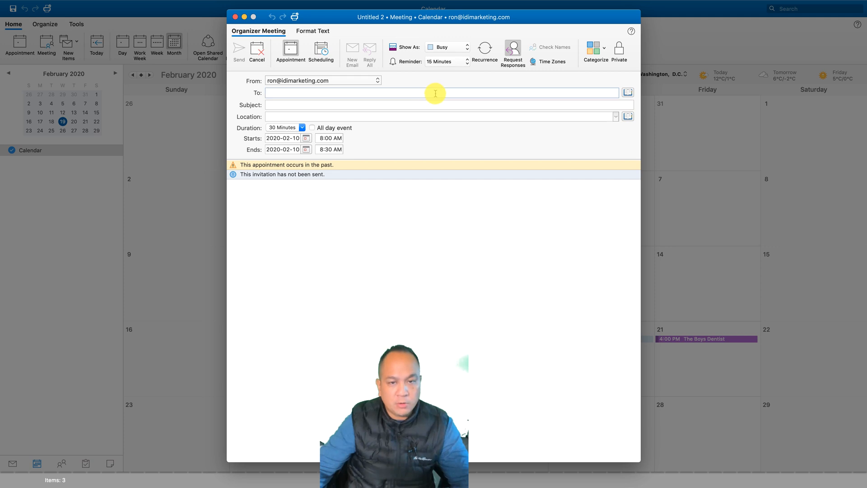
click(436, 116)
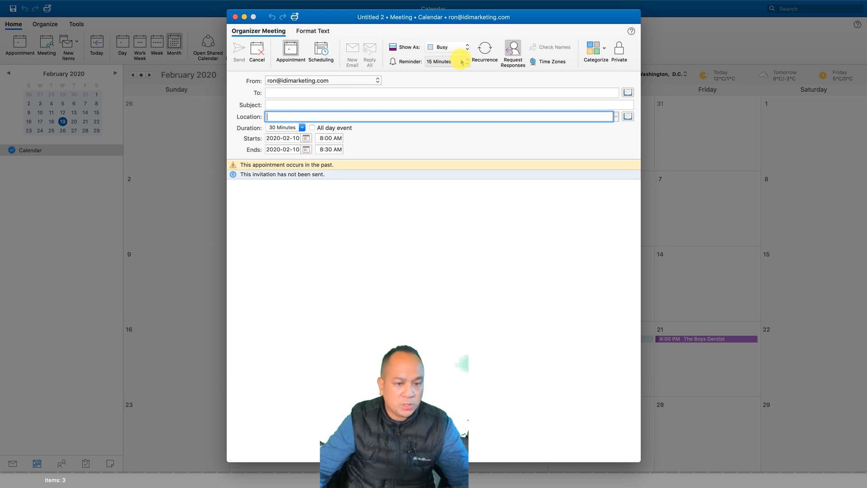
click(448, 61)
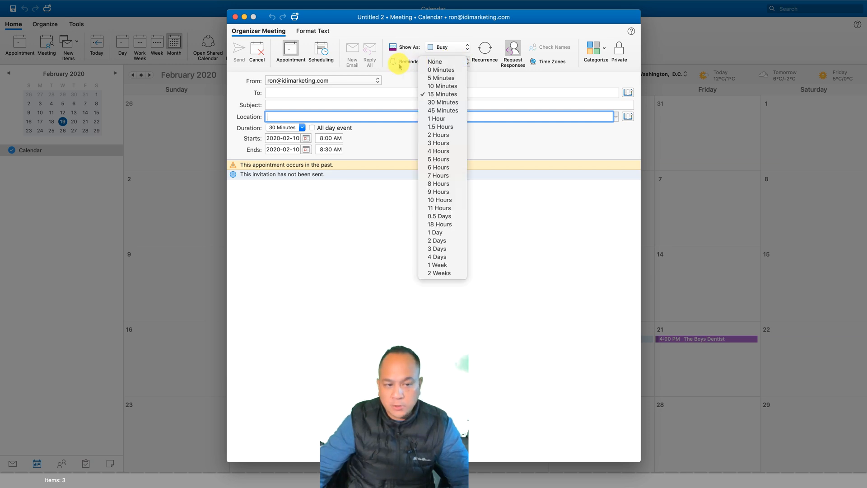
click(442, 102)
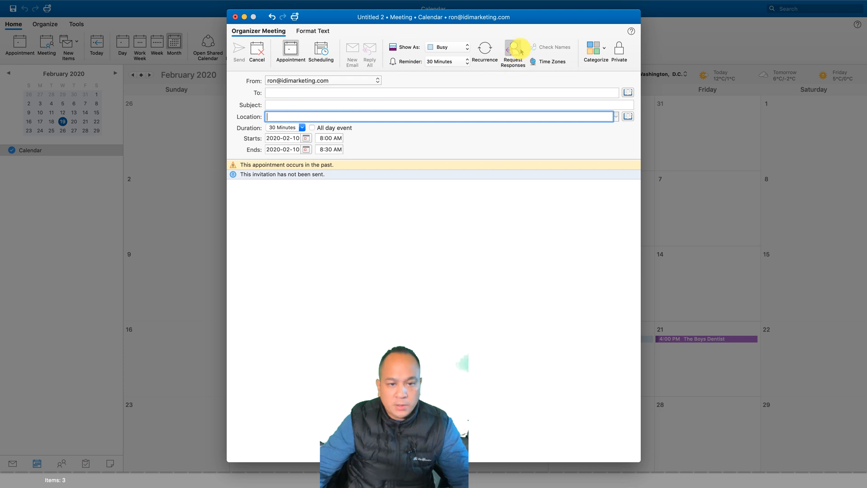
click(257, 50)
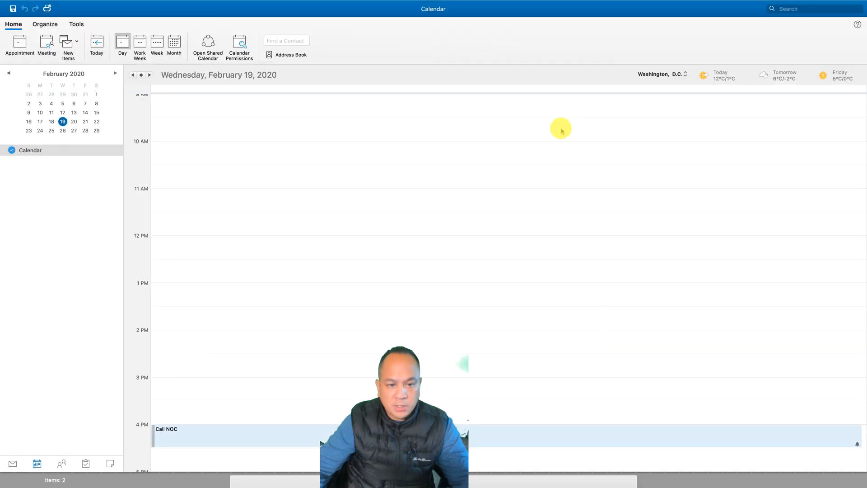
mouse_move(550, 124)
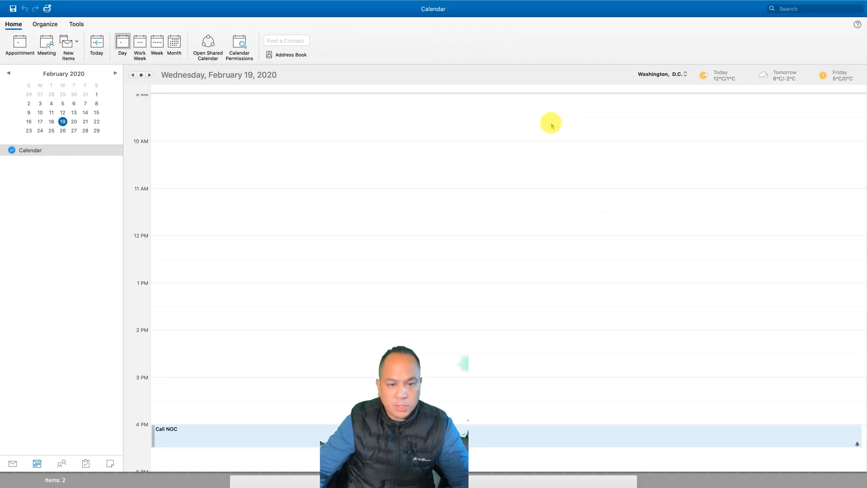
Step: Switch the calendar to Month view to show all of February 2020
click(173, 46)
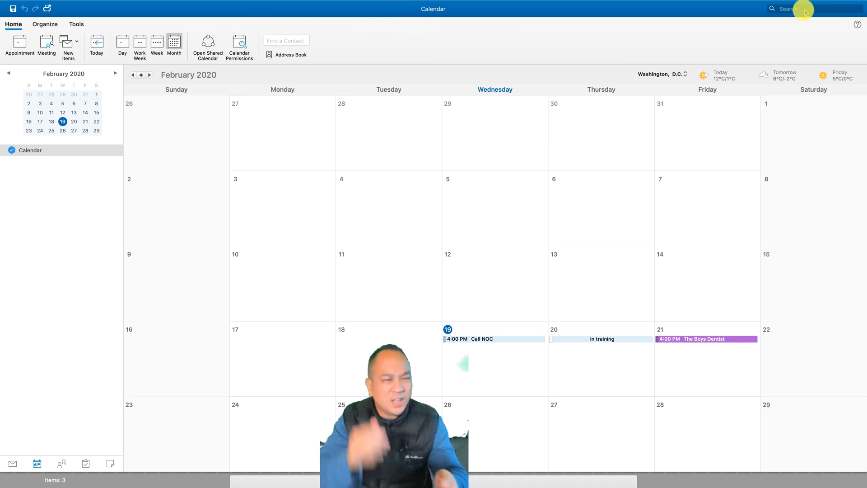
Step: Search the calendar for 'dentist'
click(801, 8)
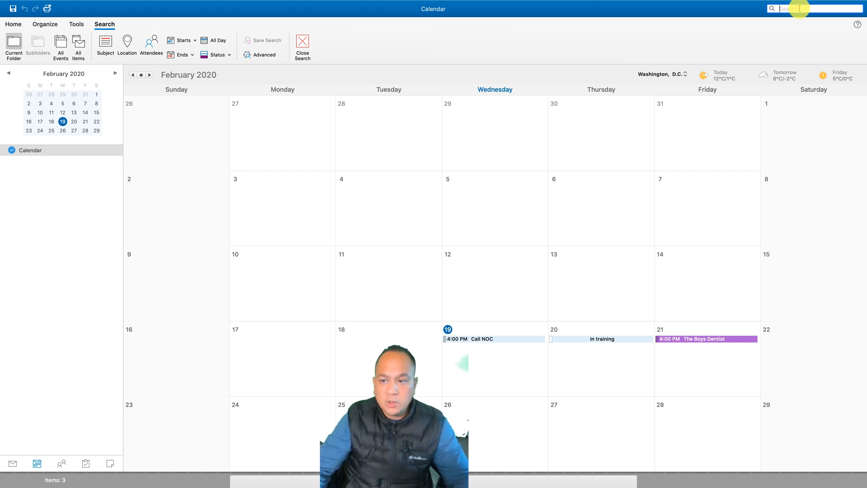
text(dentist)
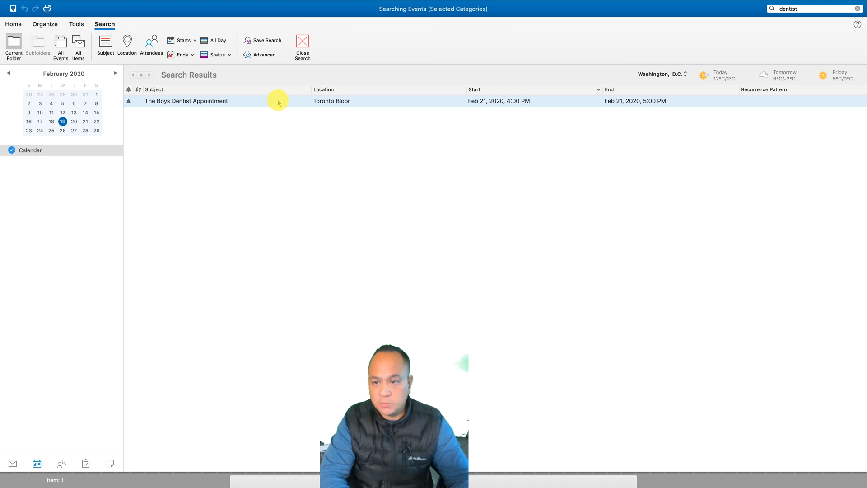
mouse_move(362, 104)
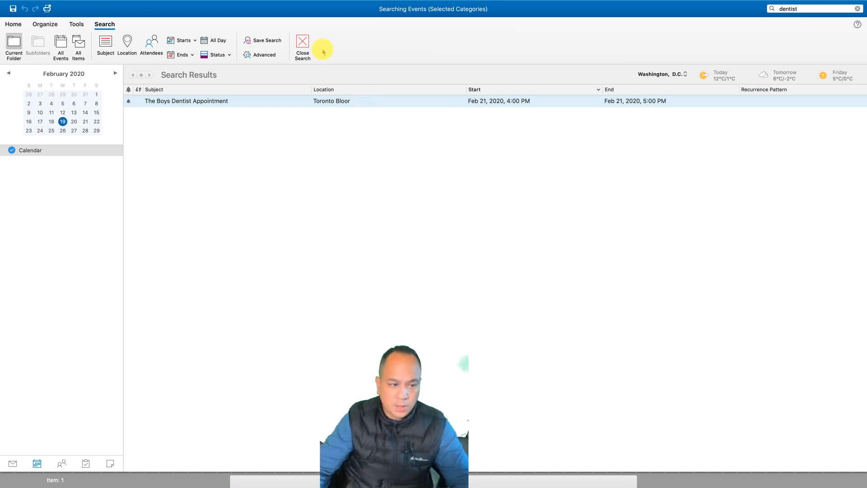
mouse_move(150, 27)
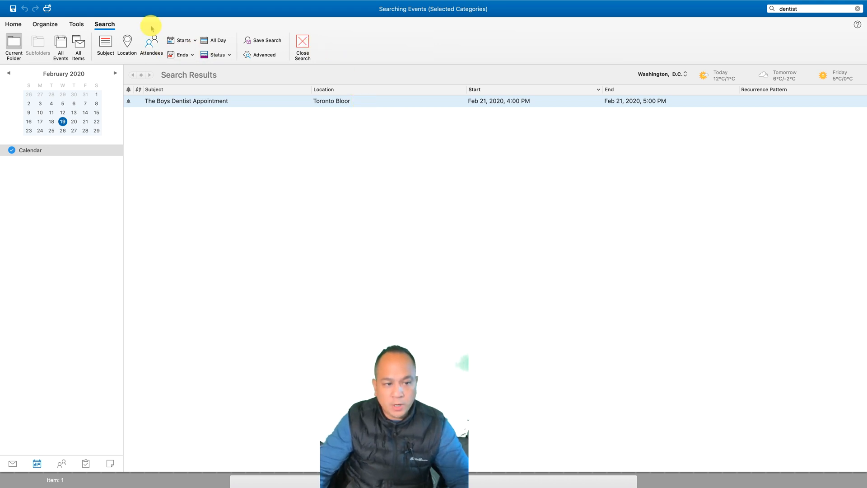